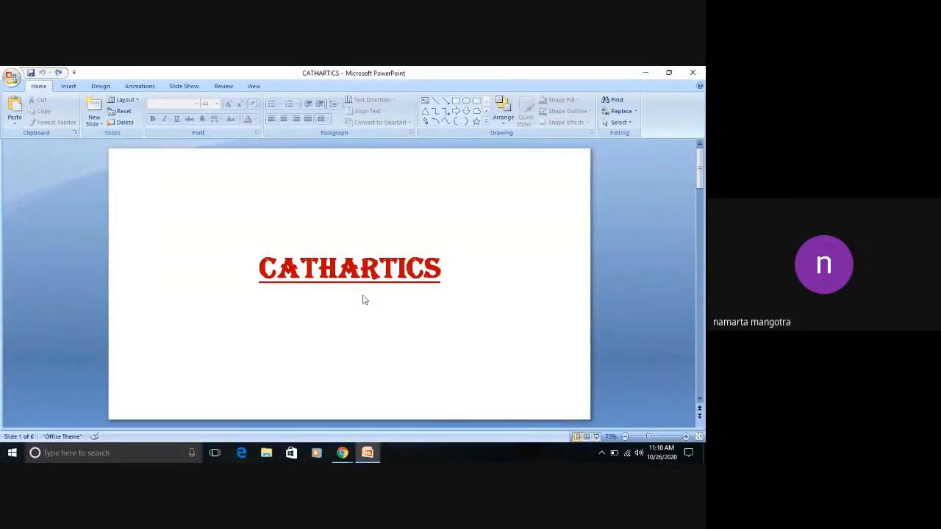
{"action": "mouse_move", "coordinate": [403, 311]}
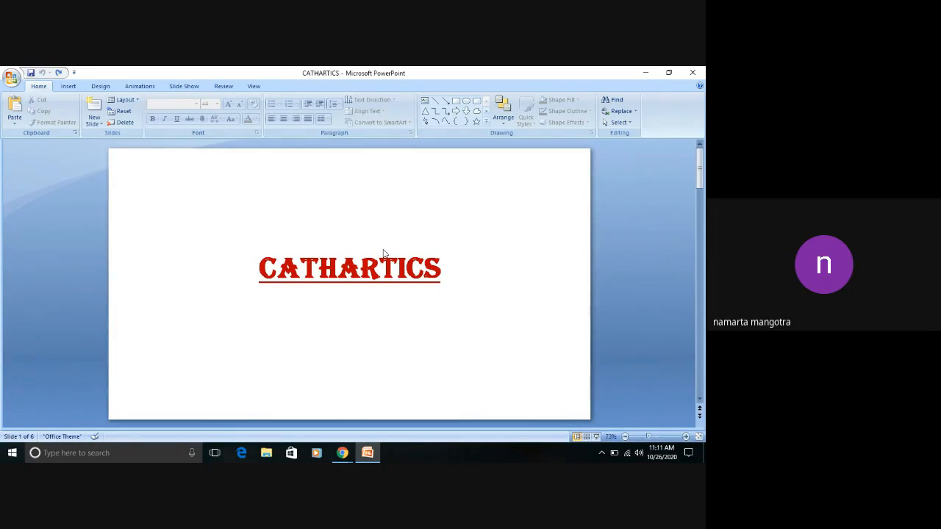
{"action": "mouse_move", "coordinate": [370, 298]}
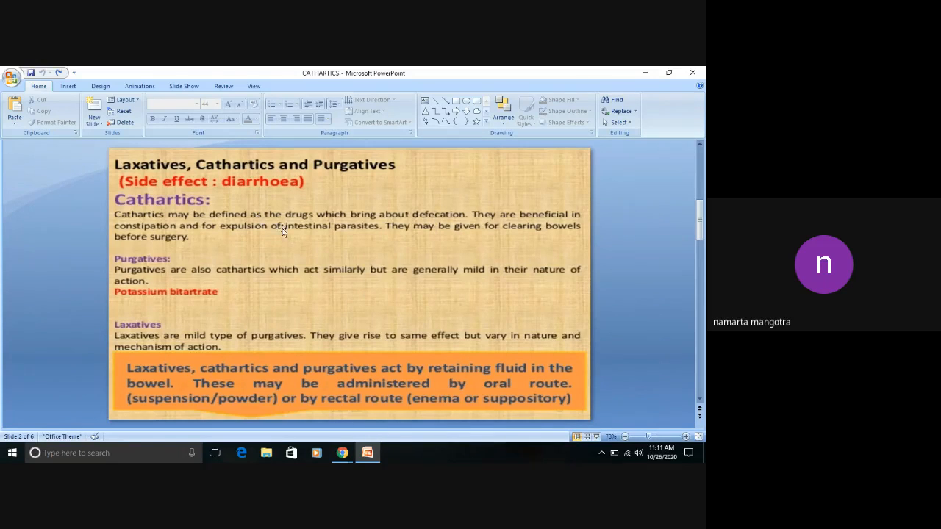
{"action": "mouse_move", "coordinate": [427, 219]}
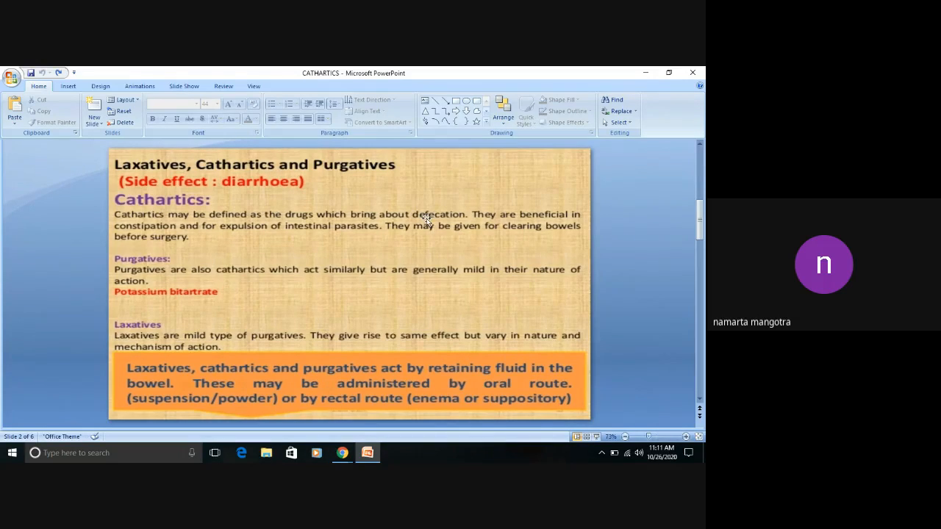
{"action": "mouse_move", "coordinate": [459, 235]}
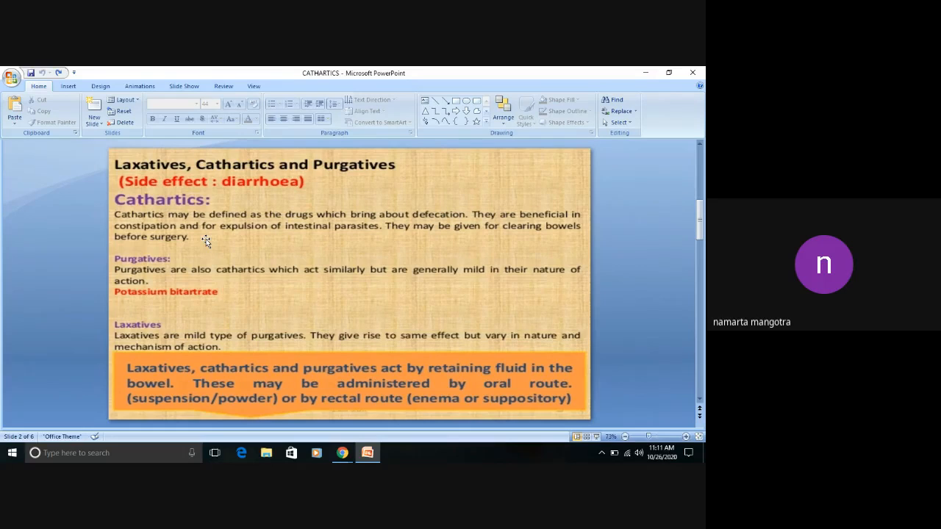
{"action": "mouse_move", "coordinate": [270, 241]}
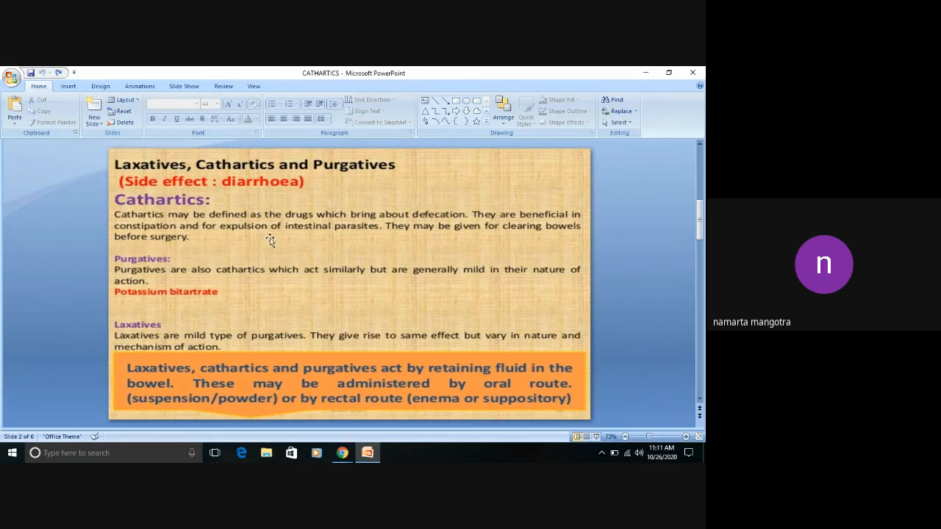
{"action": "mouse_move", "coordinate": [215, 249]}
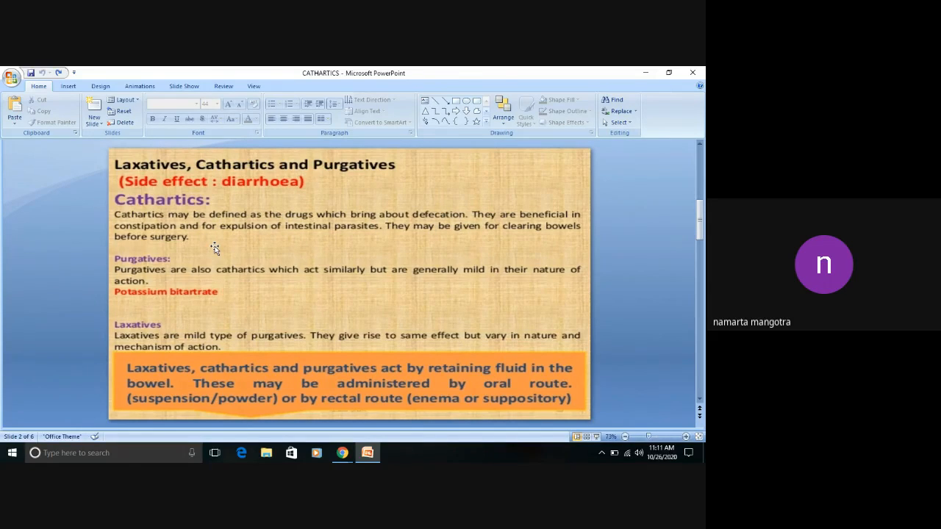
{"action": "mouse_move", "coordinate": [215, 218]}
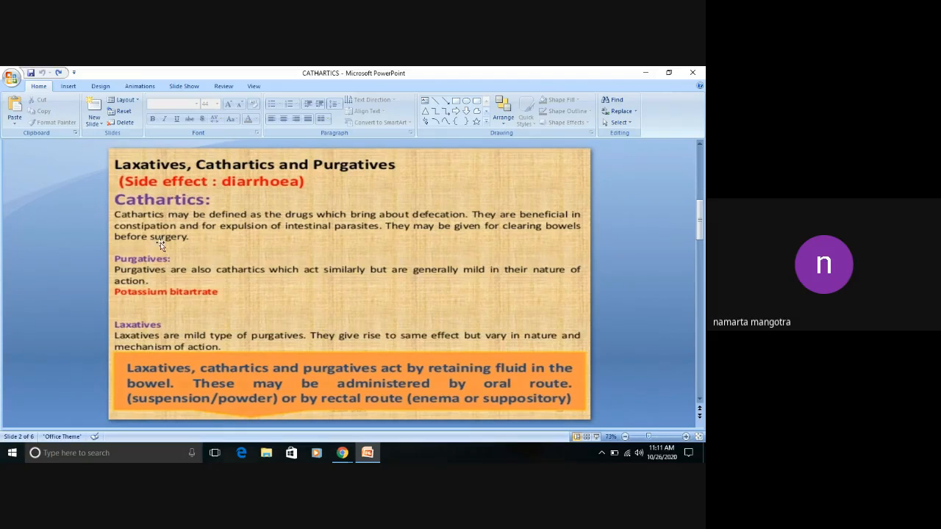
{"action": "mouse_move", "coordinate": [395, 246]}
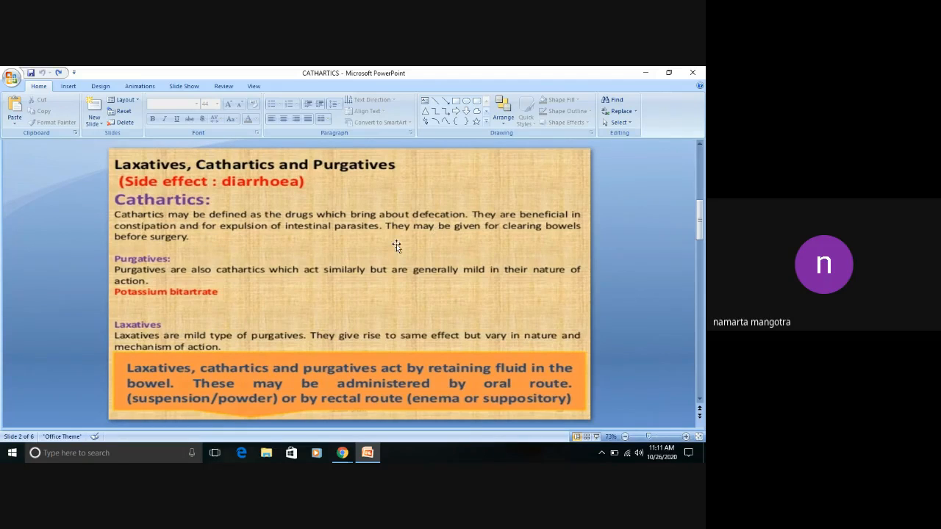
{"action": "mouse_move", "coordinate": [475, 236]}
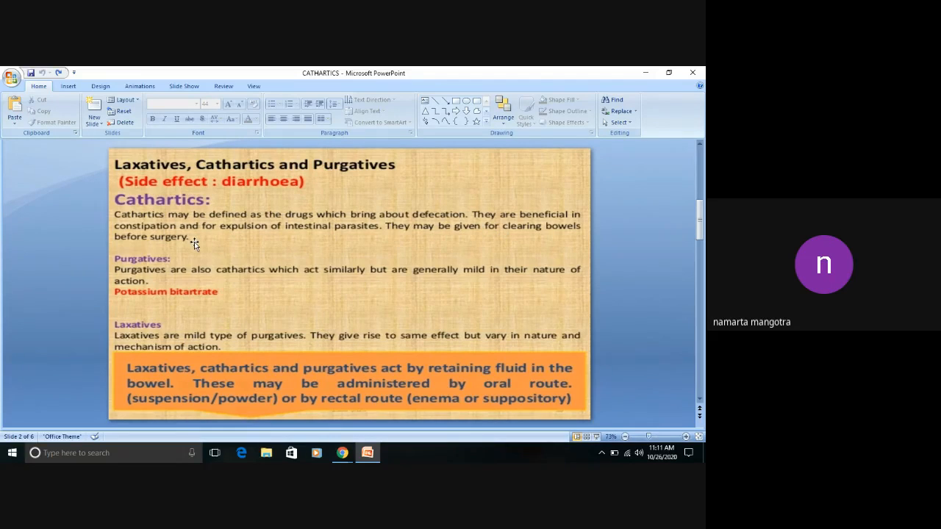
{"action": "mouse_move", "coordinate": [177, 205]}
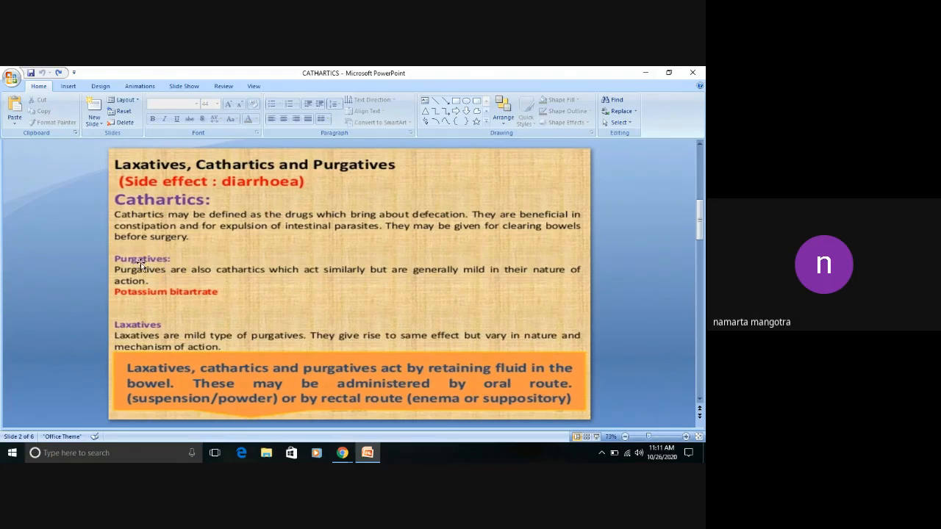
{"action": "mouse_move", "coordinate": [200, 215]}
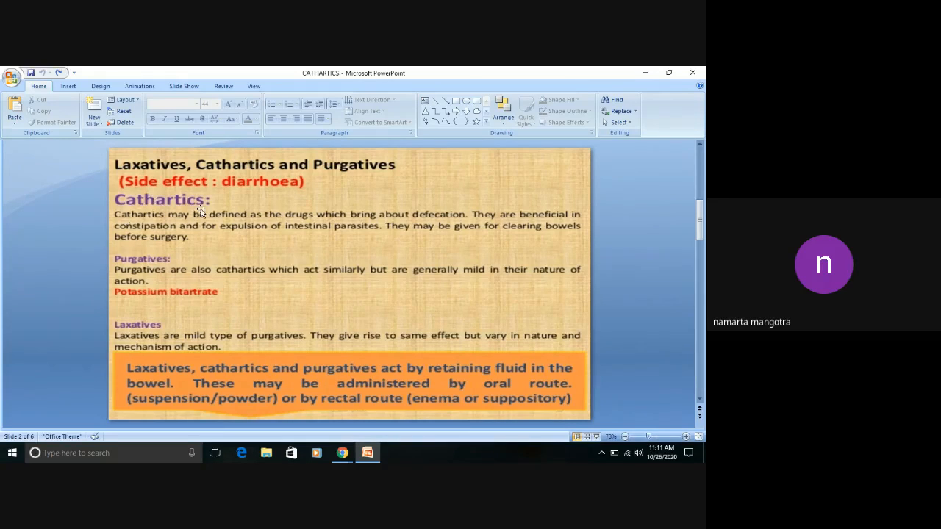
{"action": "mouse_move", "coordinate": [315, 285]}
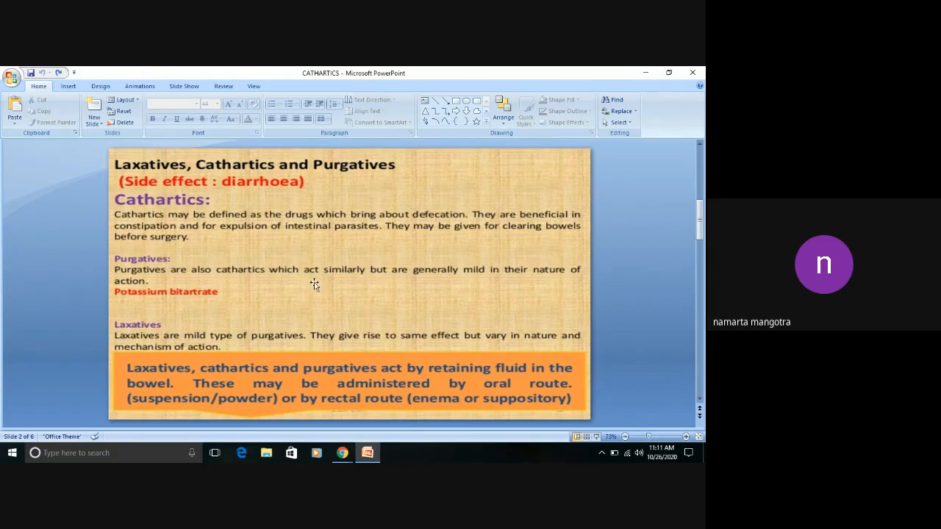
{"action": "mouse_move", "coordinate": [440, 286]}
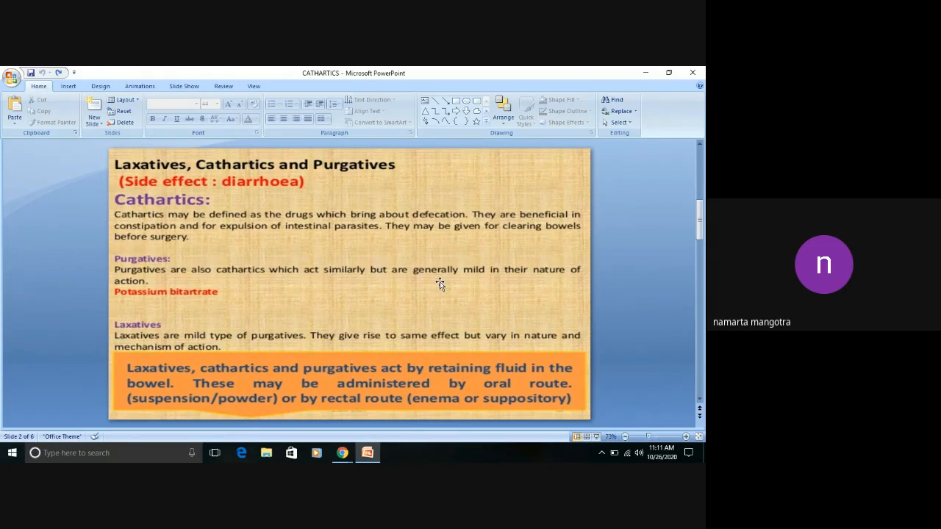
{"action": "mouse_move", "coordinate": [335, 288]}
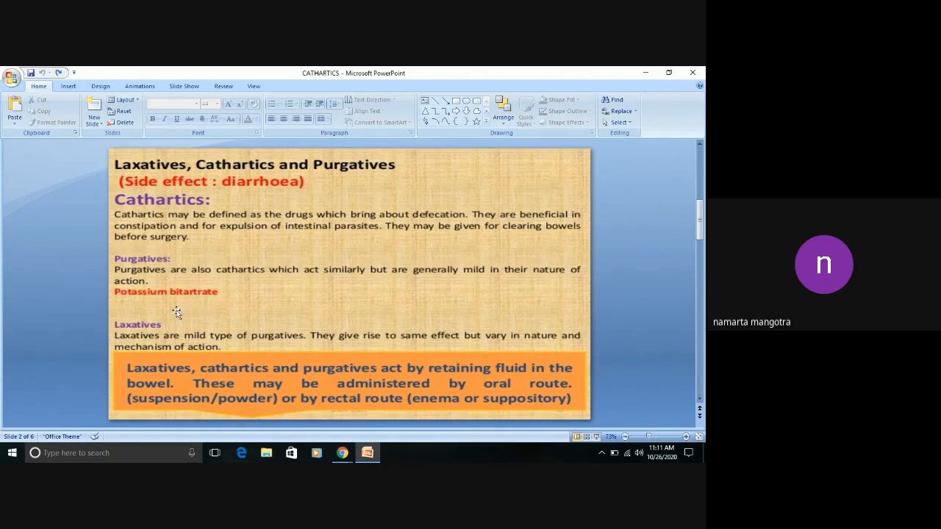
{"action": "mouse_move", "coordinate": [138, 325]}
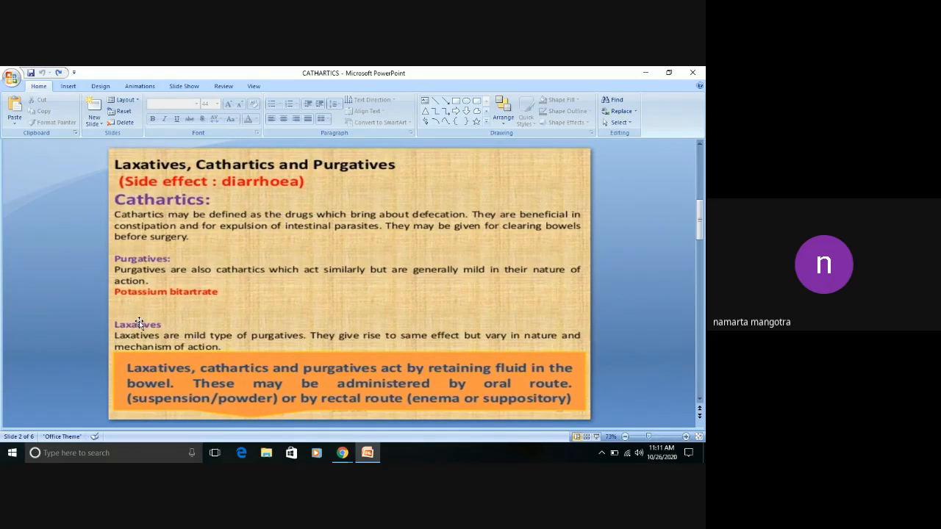
{"action": "mouse_move", "coordinate": [166, 259]}
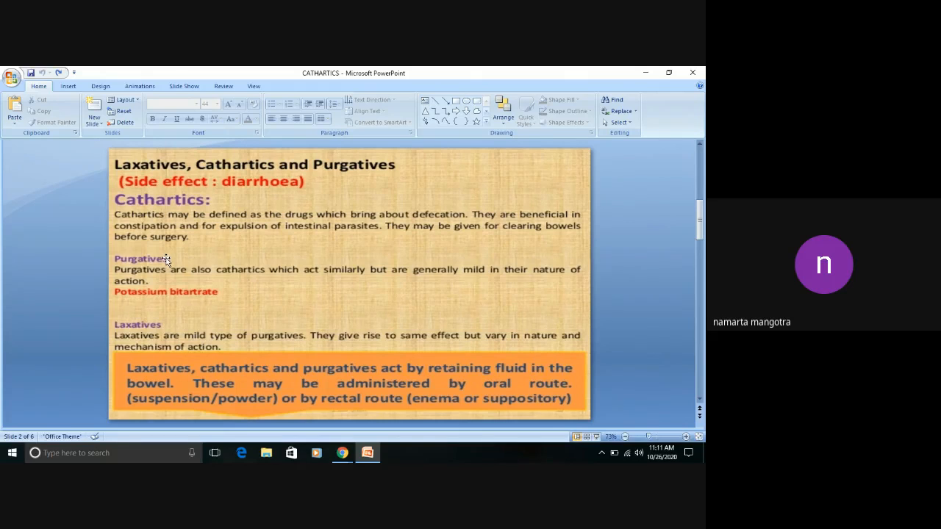
{"action": "mouse_move", "coordinate": [400, 344]}
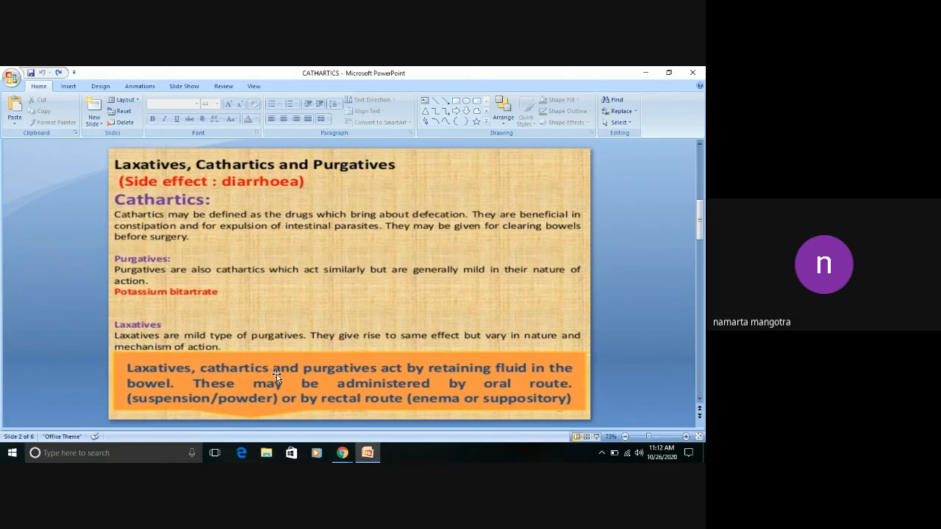
{"action": "mouse_move", "coordinate": [362, 379]}
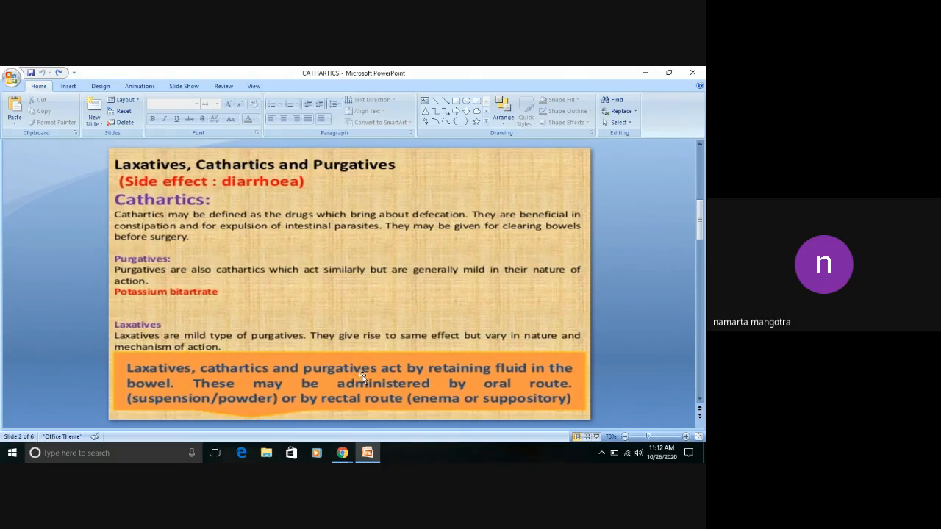
{"action": "mouse_move", "coordinate": [204, 386]}
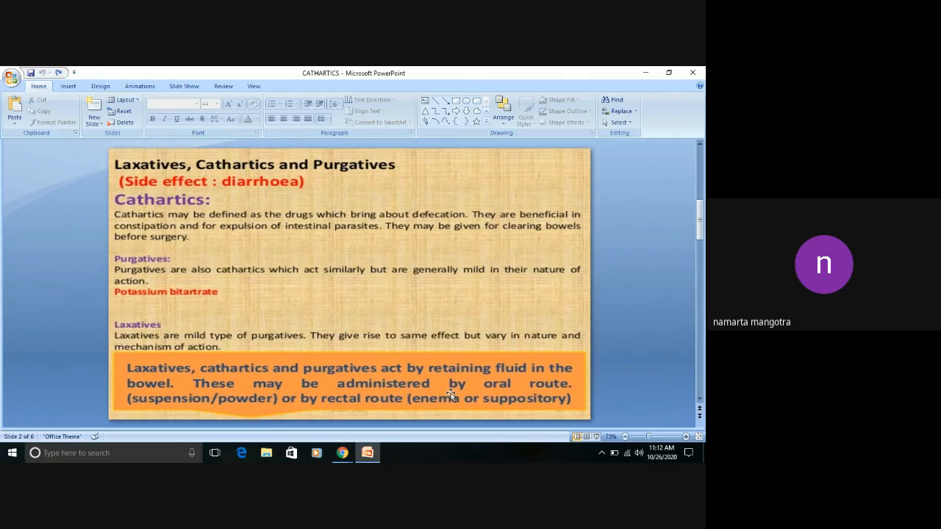
{"action": "mouse_move", "coordinate": [259, 408]}
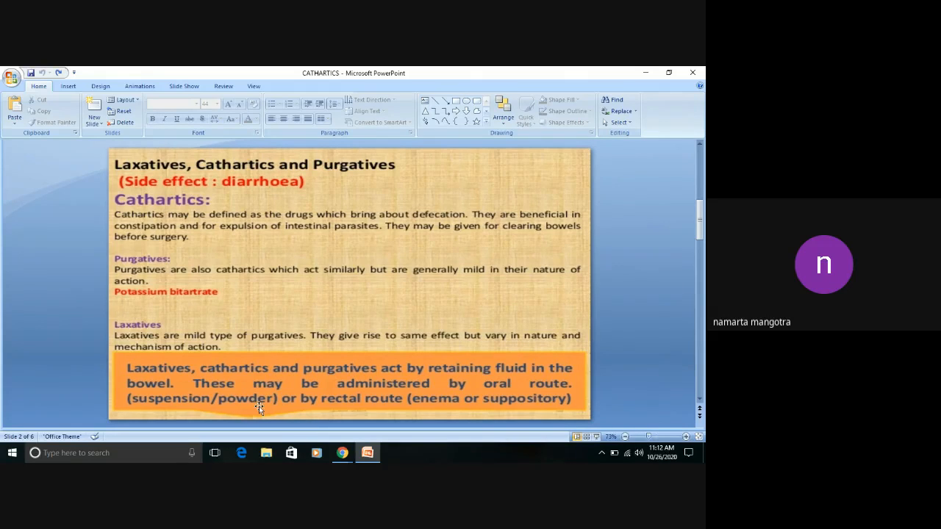
{"action": "mouse_move", "coordinate": [423, 409]}
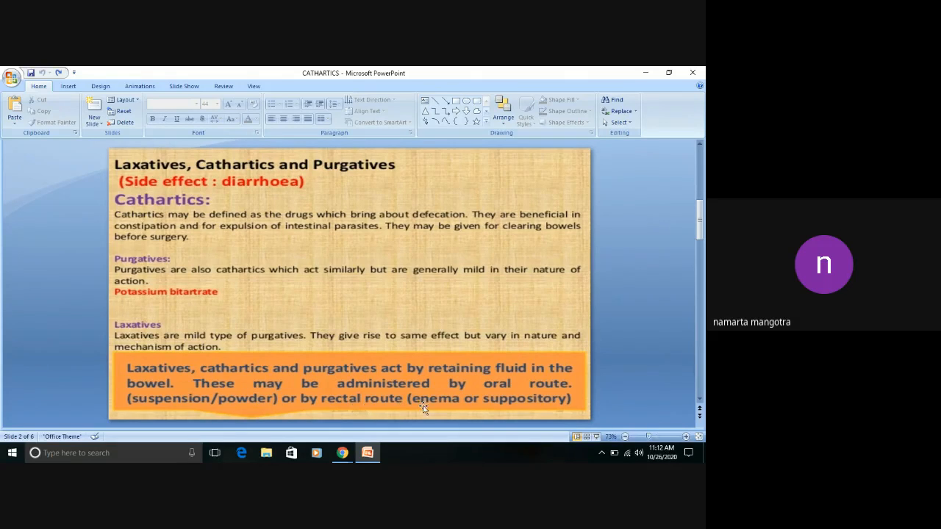
{"action": "mouse_move", "coordinate": [488, 380]}
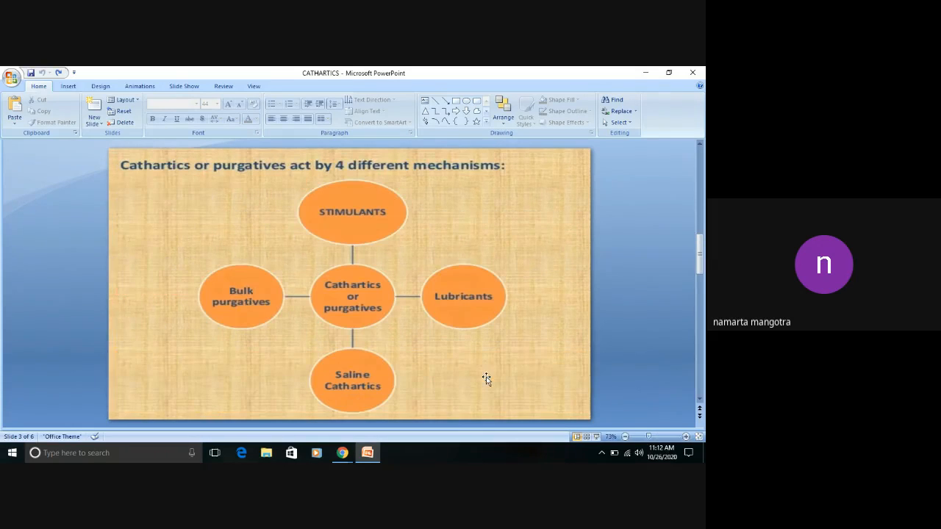
{"action": "mouse_move", "coordinate": [227, 185]}
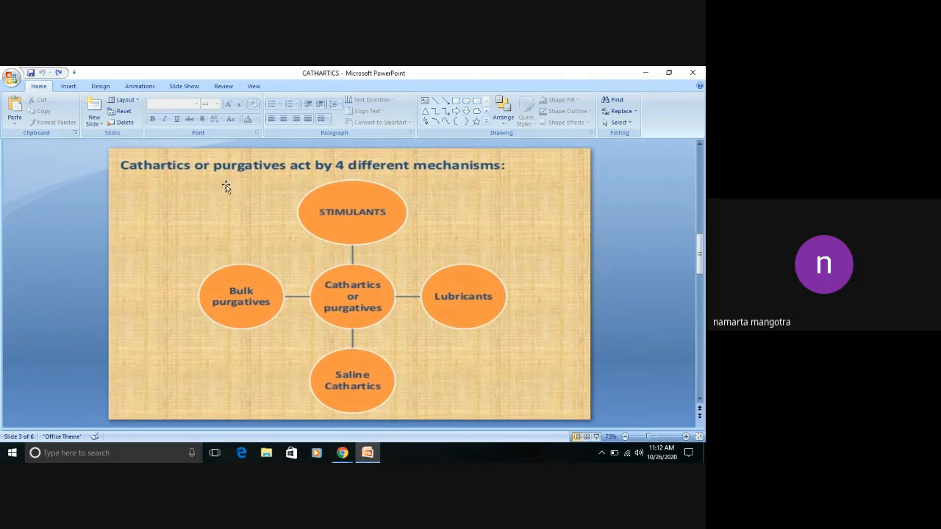
{"action": "mouse_move", "coordinate": [356, 174]}
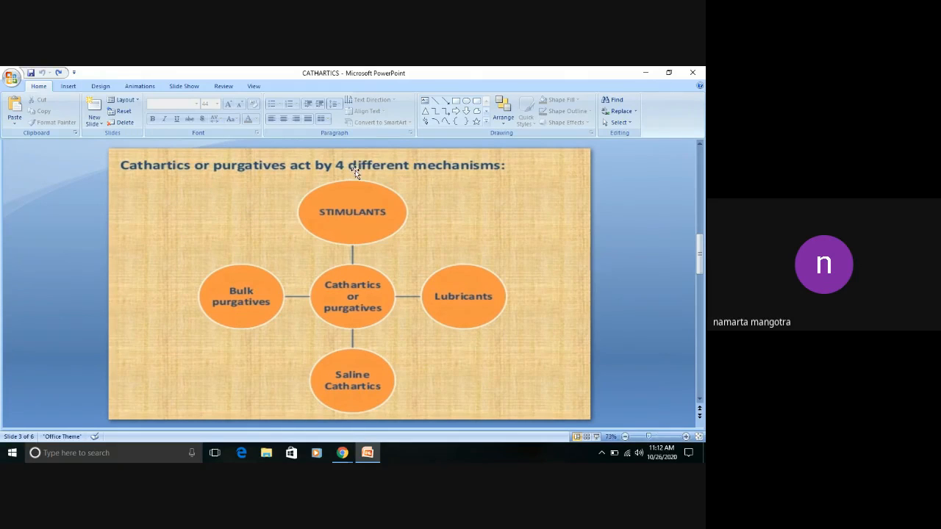
{"action": "mouse_move", "coordinate": [325, 218]}
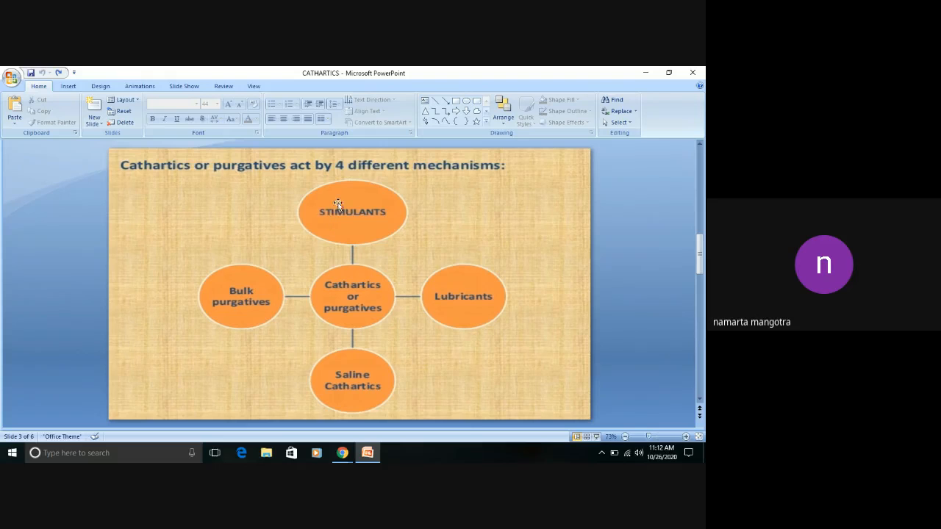
{"action": "mouse_move", "coordinate": [482, 280]}
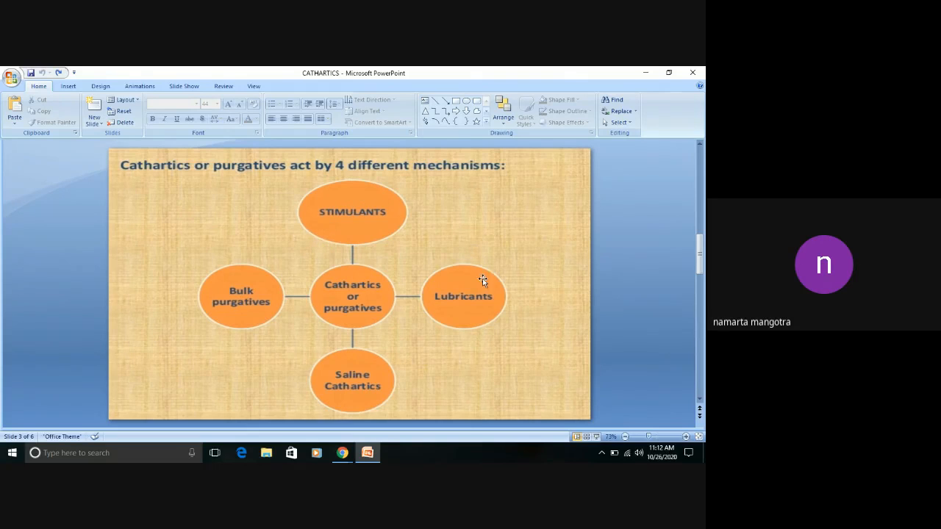
{"action": "mouse_move", "coordinate": [374, 370]}
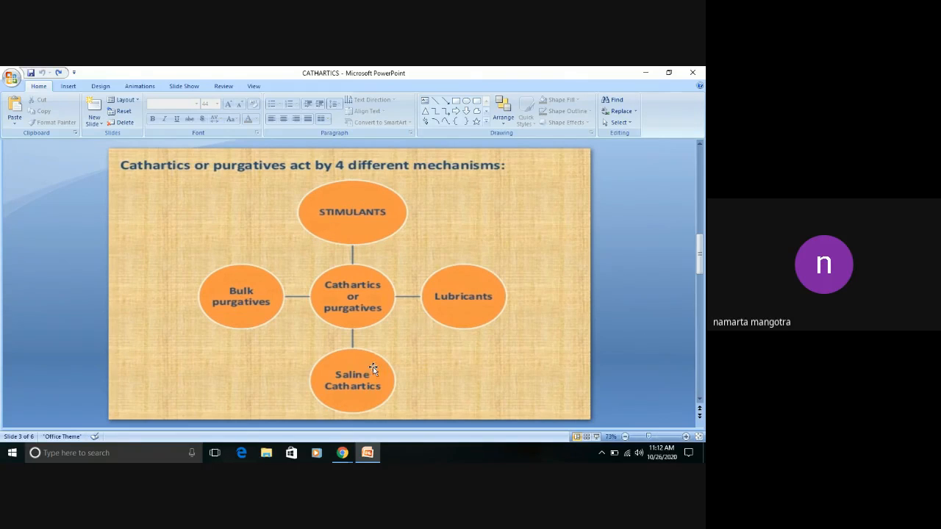
{"action": "mouse_move", "coordinate": [247, 320]}
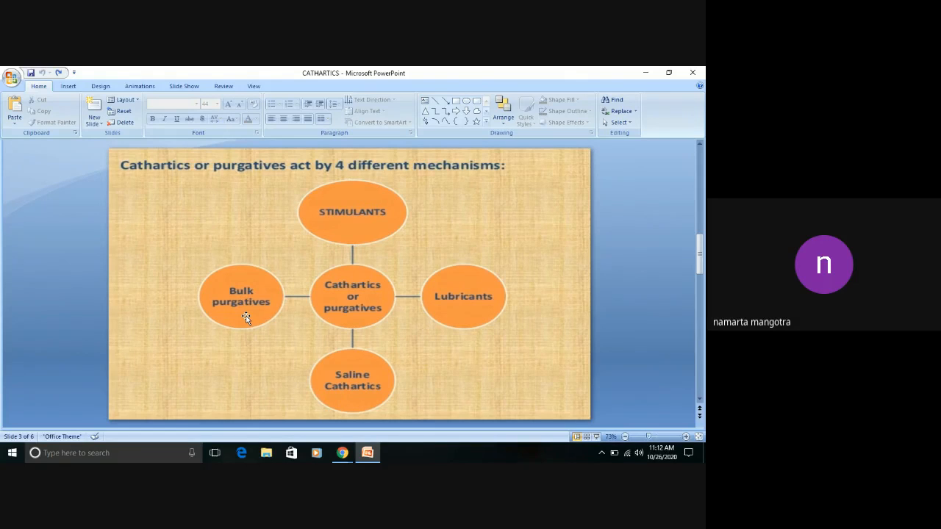
{"action": "mouse_move", "coordinate": [397, 200]}
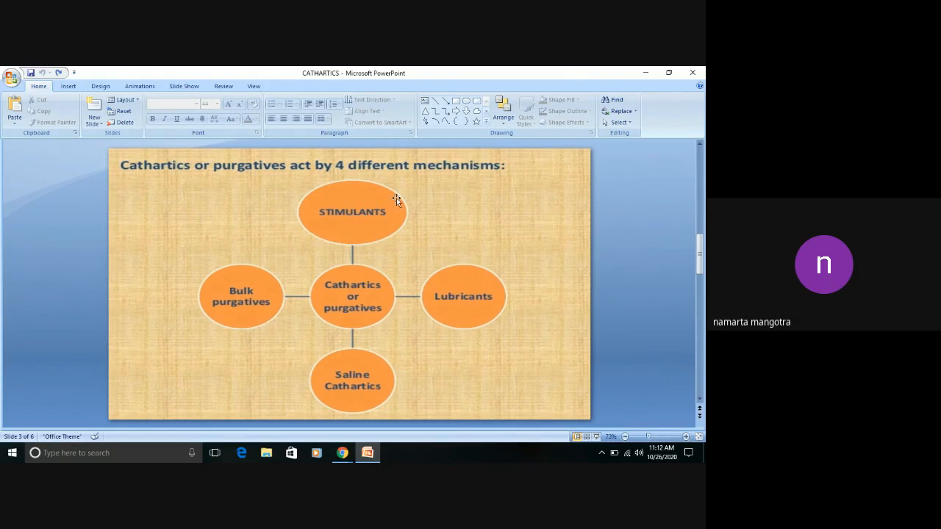
{"action": "mouse_move", "coordinate": [413, 281]}
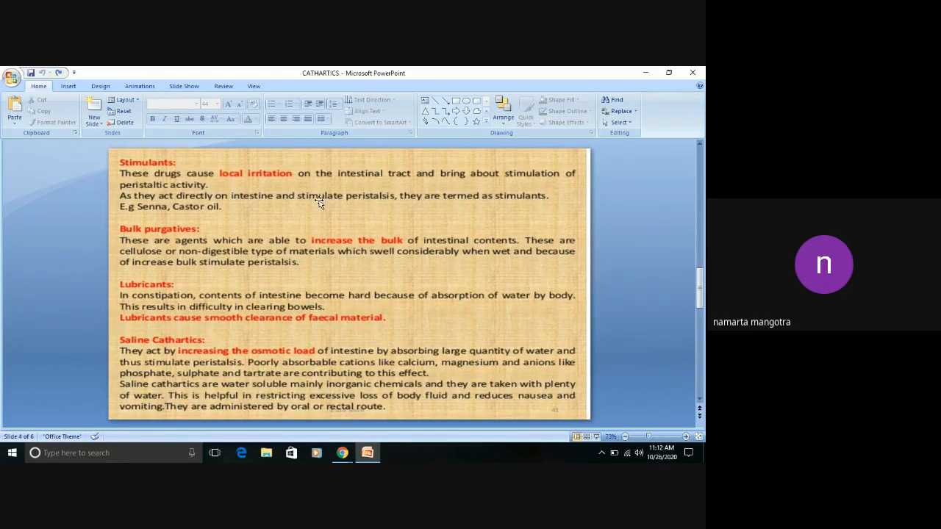
{"action": "mouse_move", "coordinate": [397, 176]}
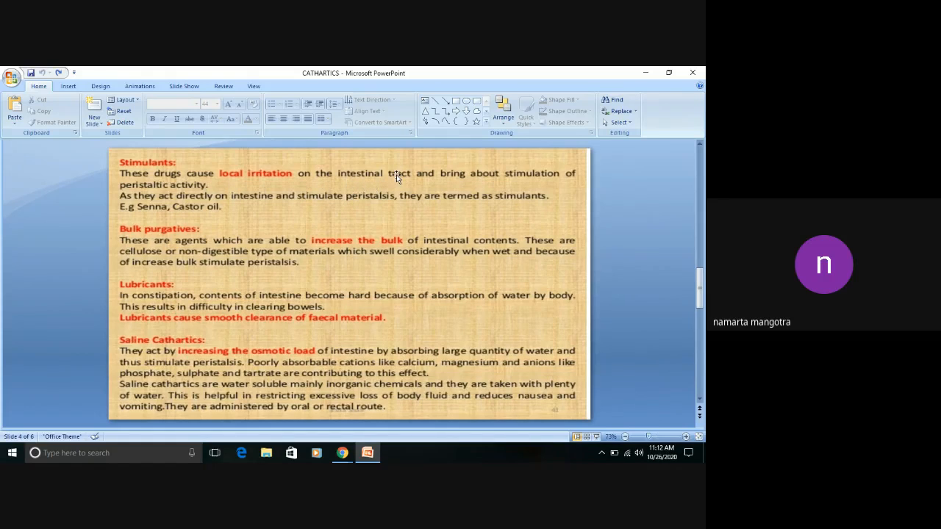
{"action": "mouse_move", "coordinate": [385, 162]}
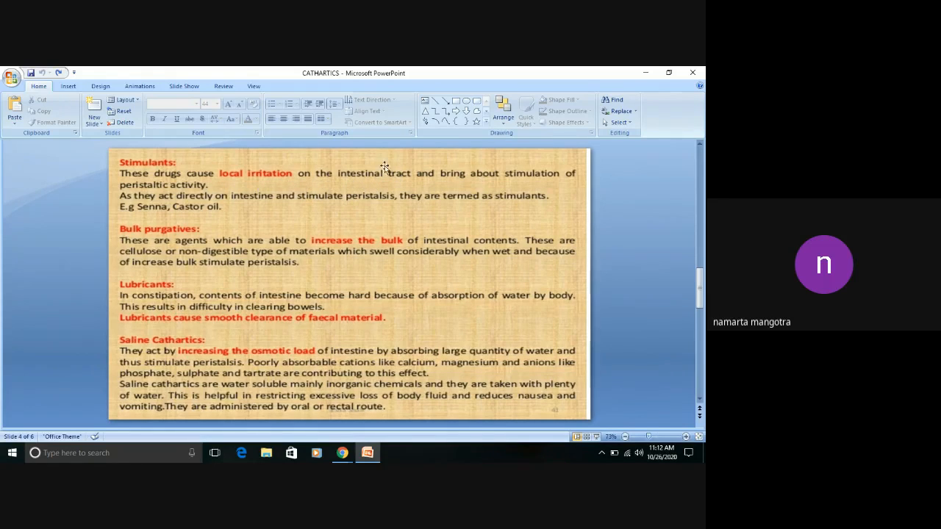
{"action": "mouse_move", "coordinate": [282, 182]}
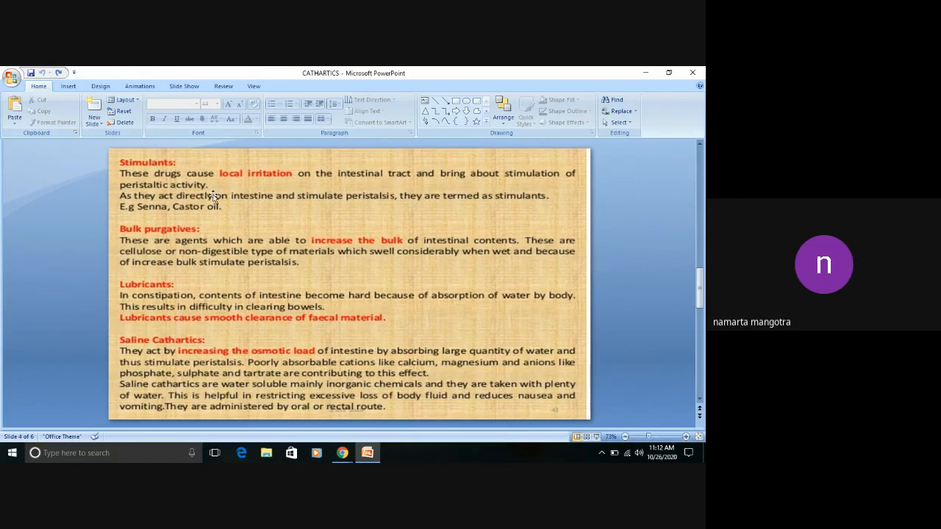
{"action": "mouse_move", "coordinate": [205, 189]}
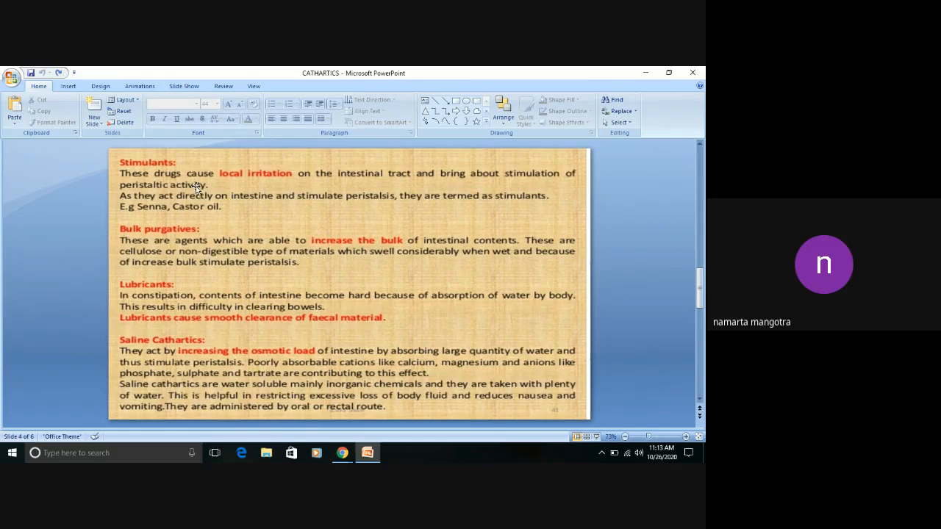
{"action": "mouse_move", "coordinate": [179, 188]}
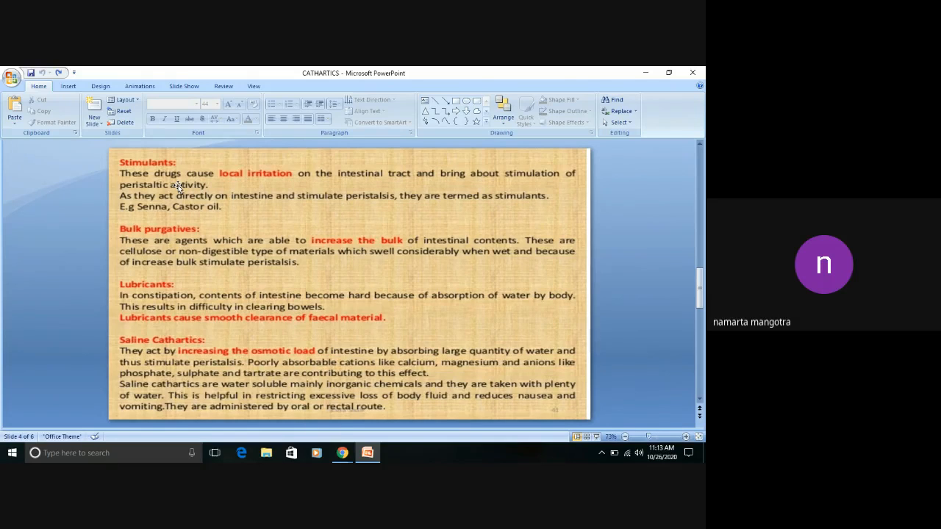
{"action": "mouse_move", "coordinate": [137, 185]}
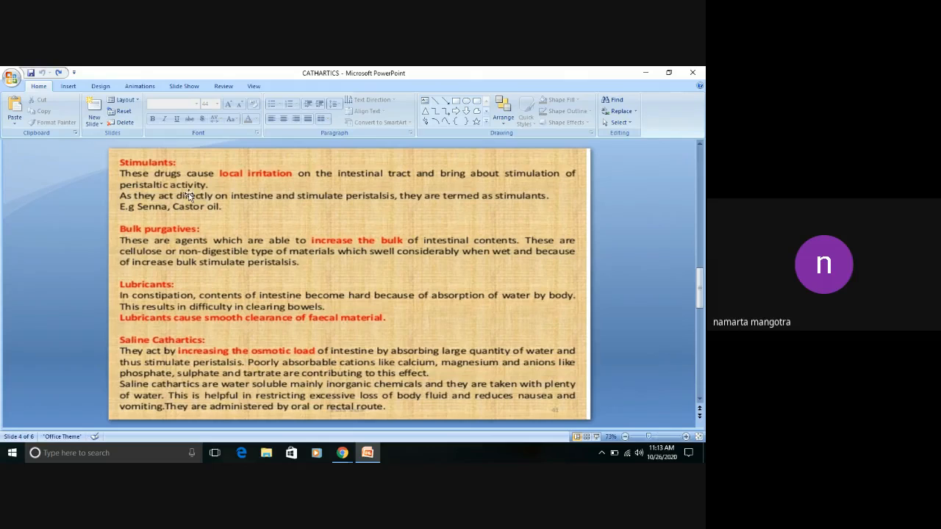
{"action": "mouse_move", "coordinate": [154, 184]}
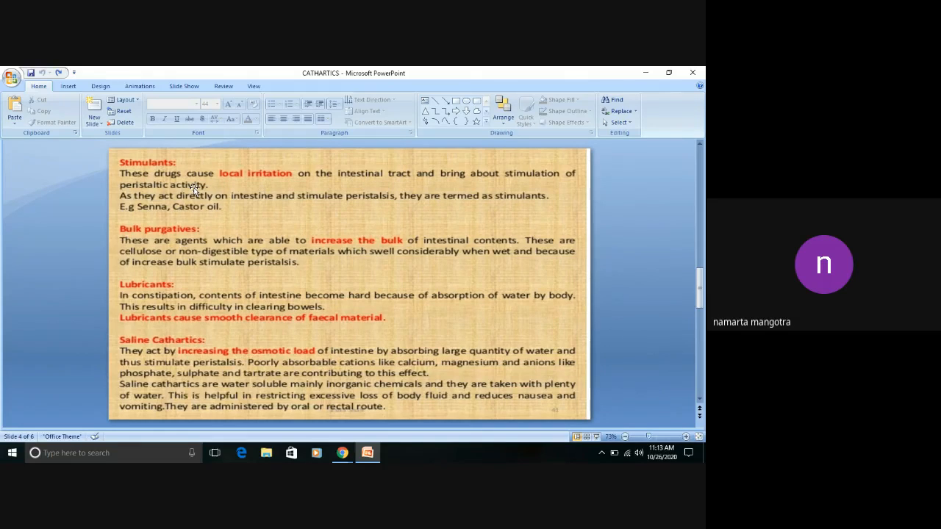
{"action": "mouse_move", "coordinate": [195, 202]}
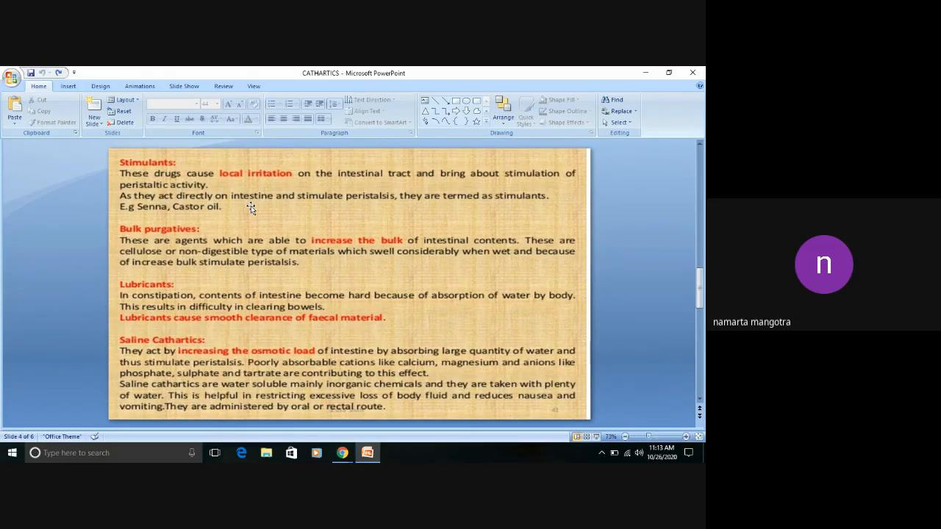
{"action": "mouse_move", "coordinate": [346, 208]}
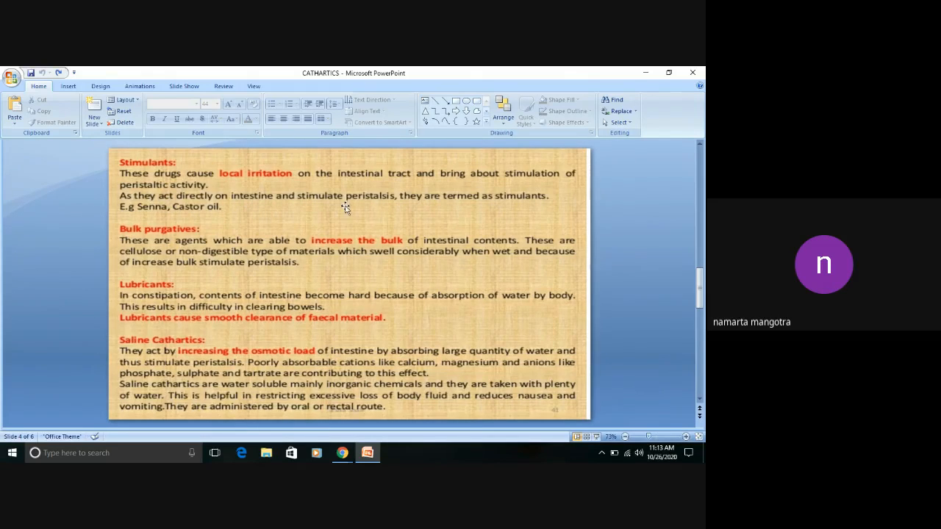
{"action": "mouse_move", "coordinate": [477, 205]}
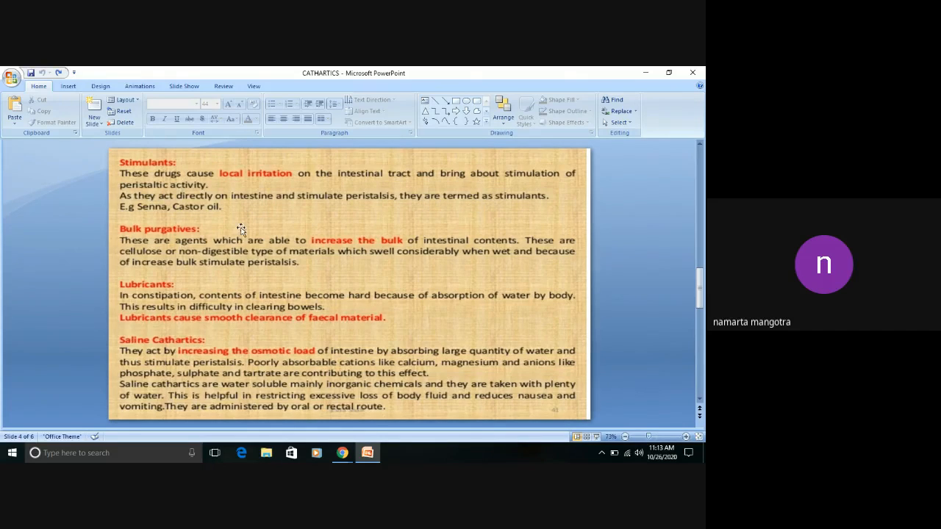
{"action": "mouse_move", "coordinate": [223, 215]}
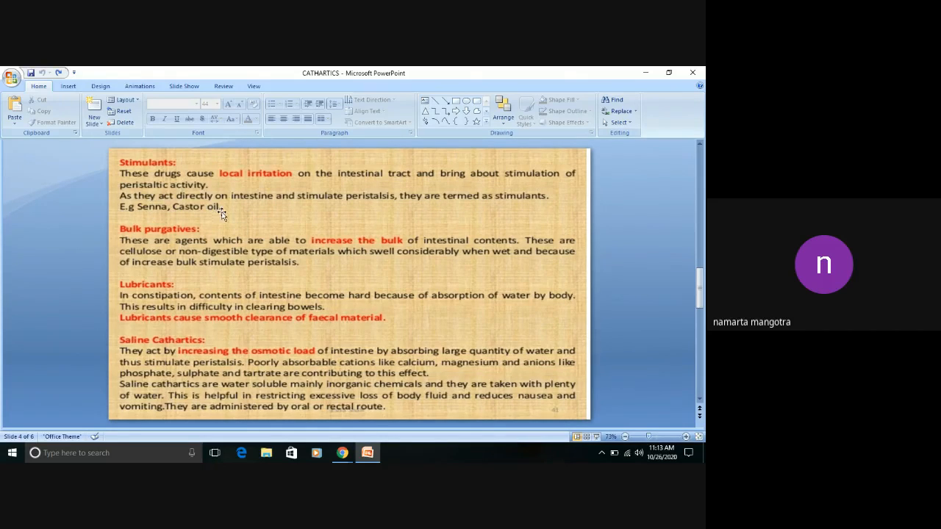
{"action": "mouse_move", "coordinate": [194, 238]}
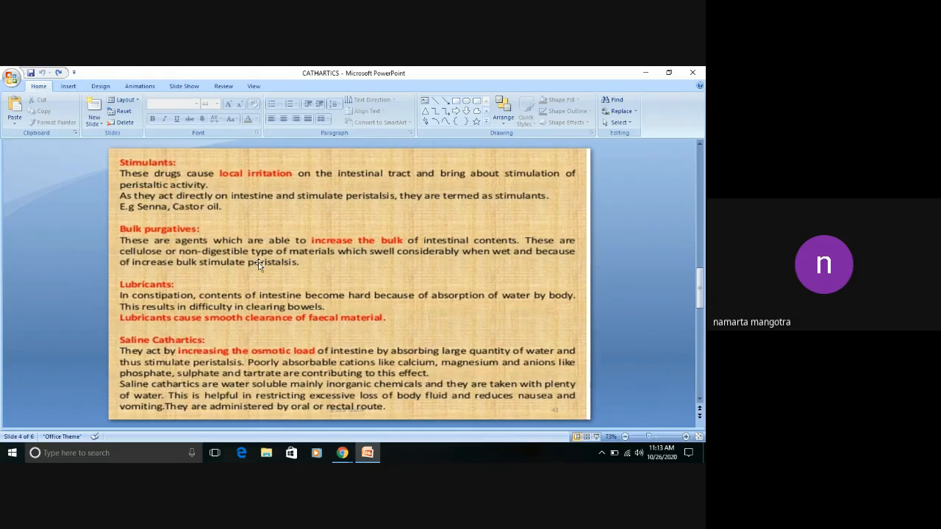
{"action": "mouse_move", "coordinate": [464, 251]}
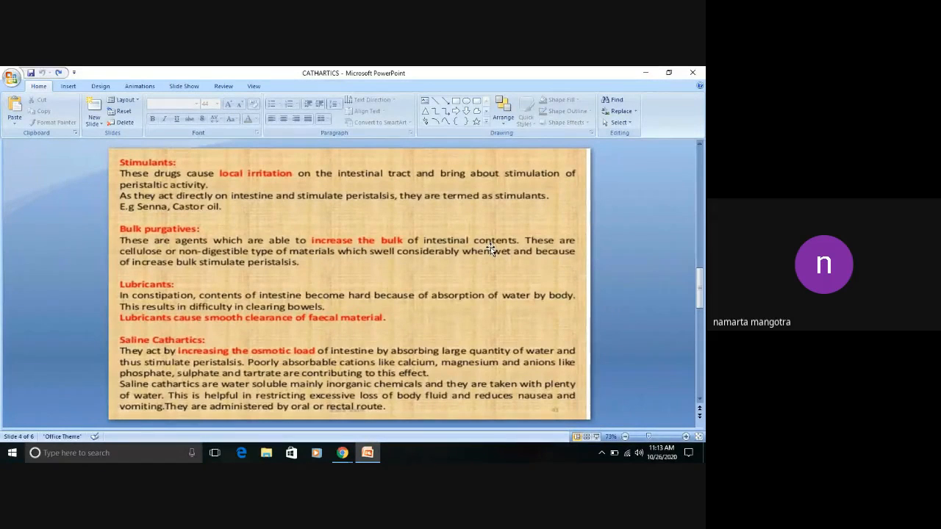
{"action": "mouse_move", "coordinate": [212, 292]}
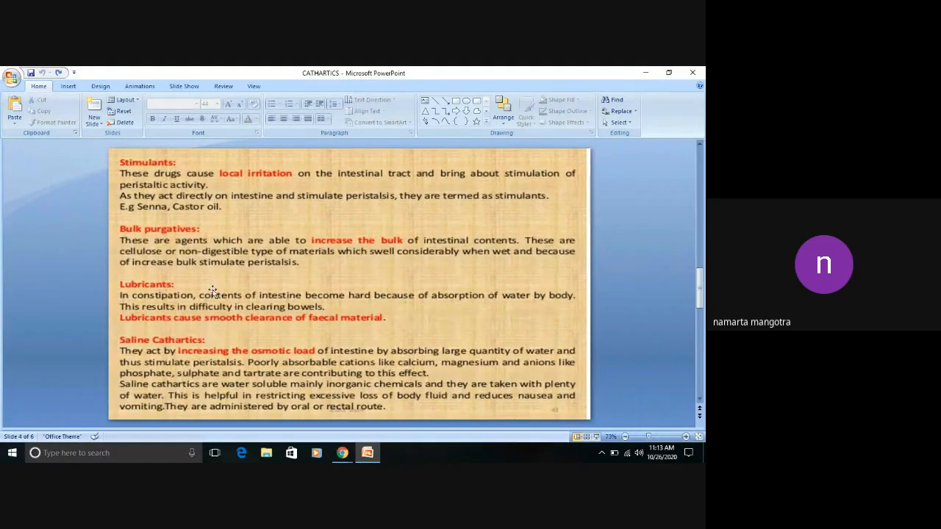
{"action": "mouse_move", "coordinate": [248, 265]}
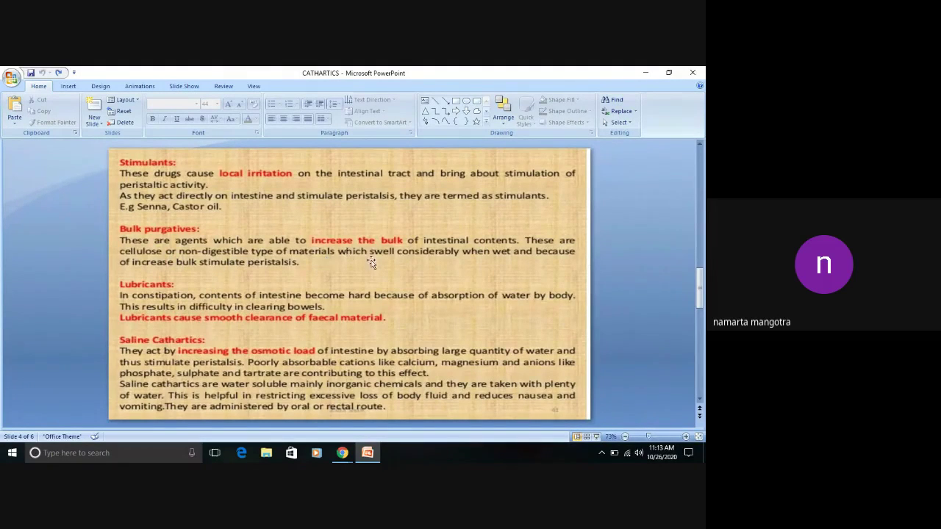
{"action": "mouse_move", "coordinate": [476, 258]}
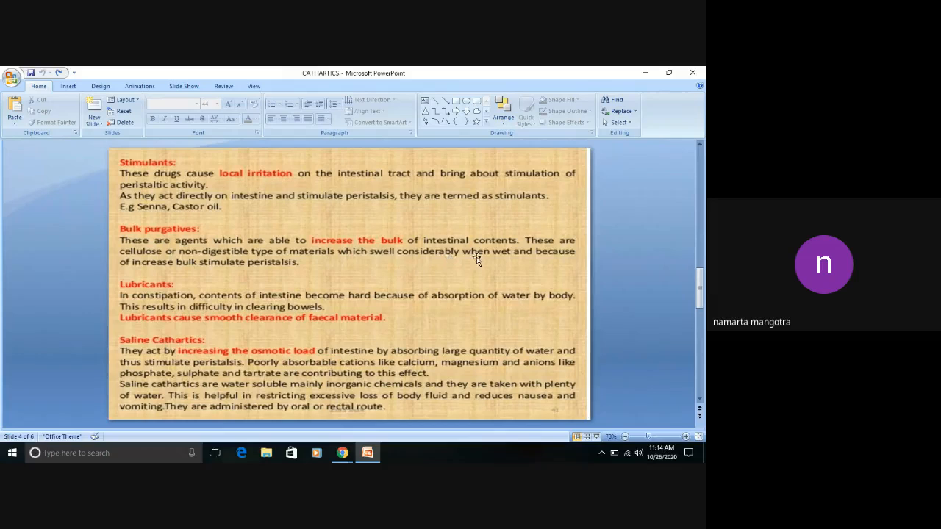
{"action": "mouse_move", "coordinate": [491, 250]}
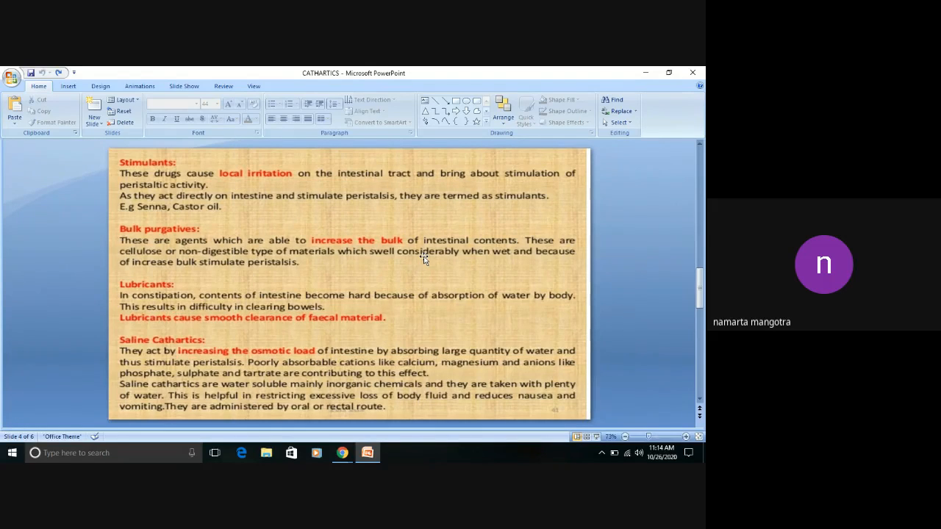
{"action": "mouse_move", "coordinate": [434, 262]}
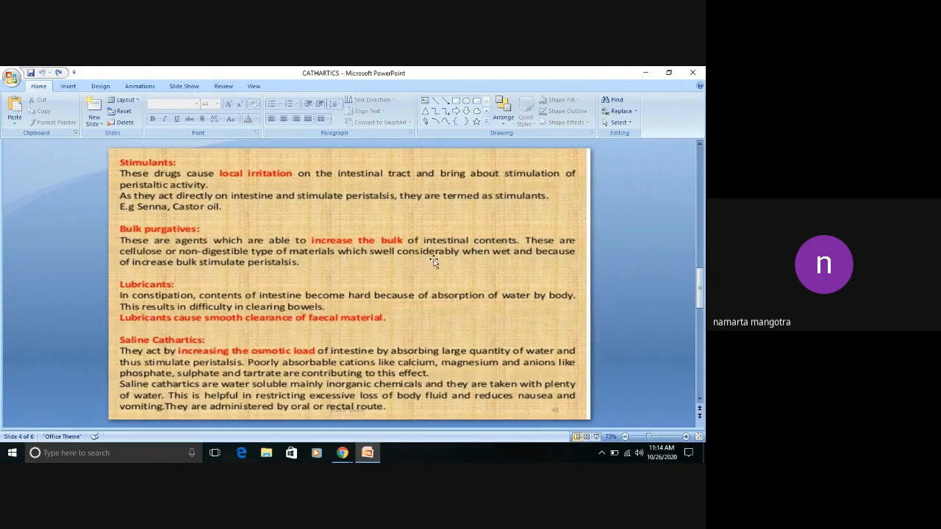
{"action": "mouse_move", "coordinate": [465, 262]}
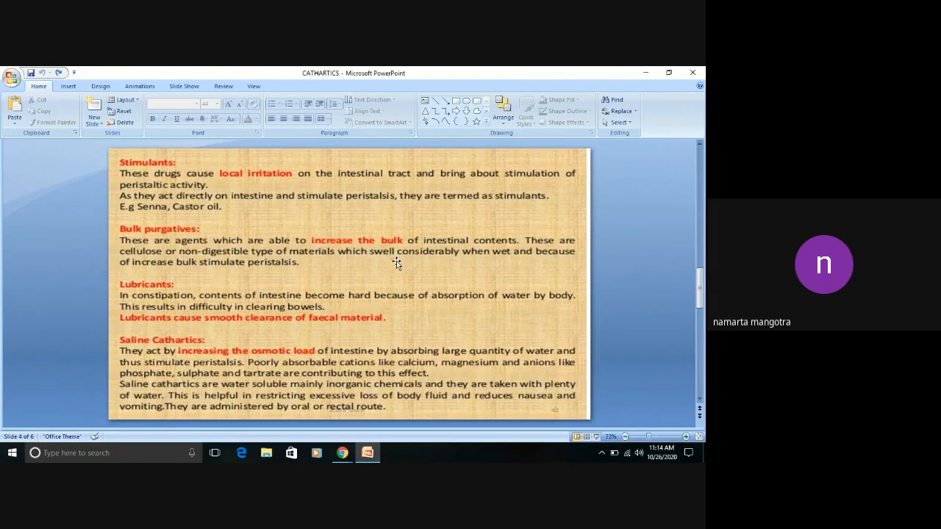
{"action": "mouse_move", "coordinate": [281, 256]}
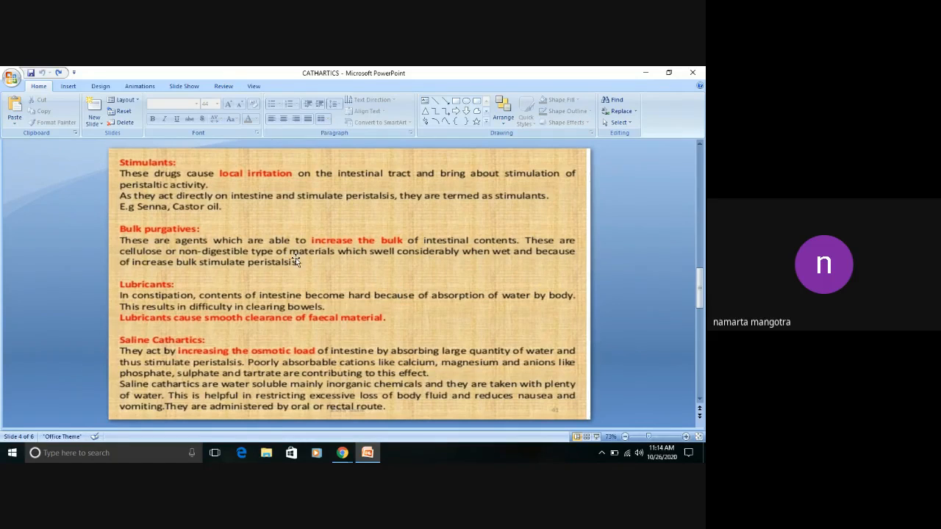
{"action": "mouse_move", "coordinate": [256, 272]}
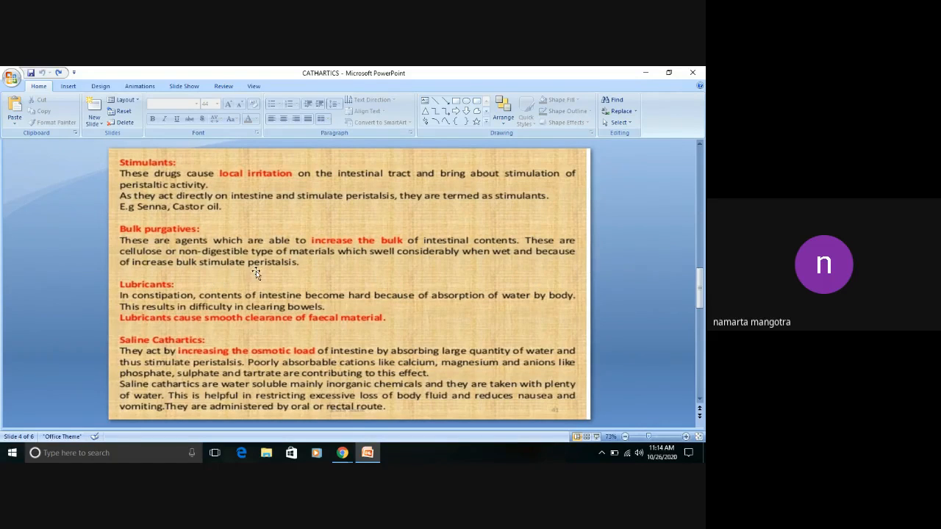
{"action": "mouse_move", "coordinate": [291, 275]}
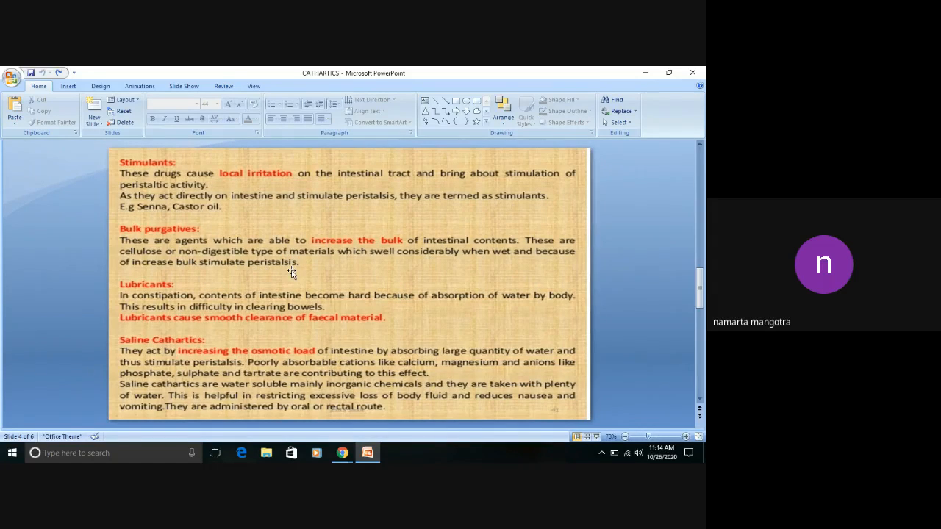
{"action": "mouse_move", "coordinate": [142, 296]}
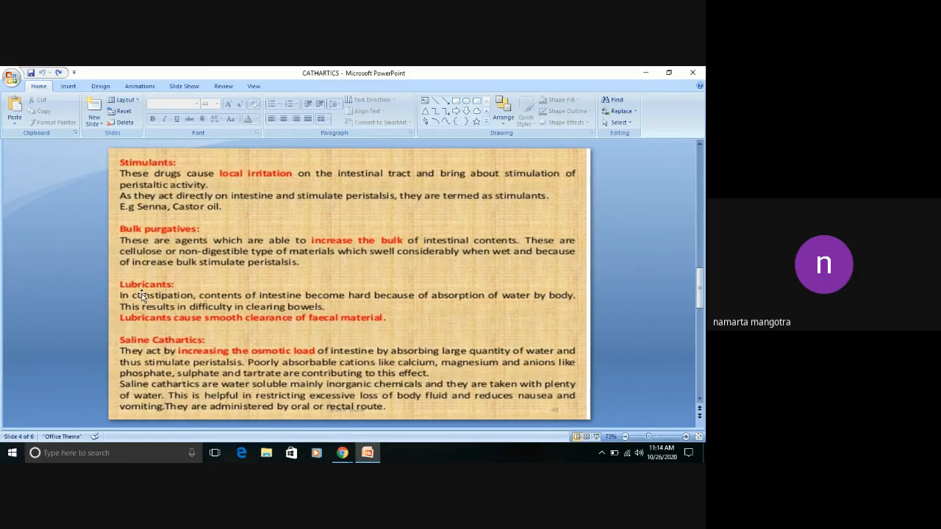
{"action": "mouse_move", "coordinate": [179, 307]}
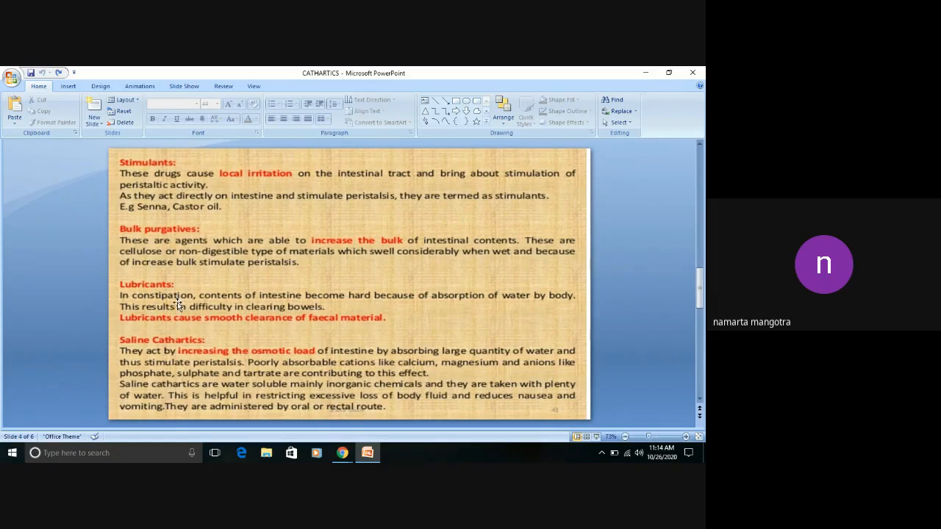
{"action": "mouse_move", "coordinate": [214, 307]}
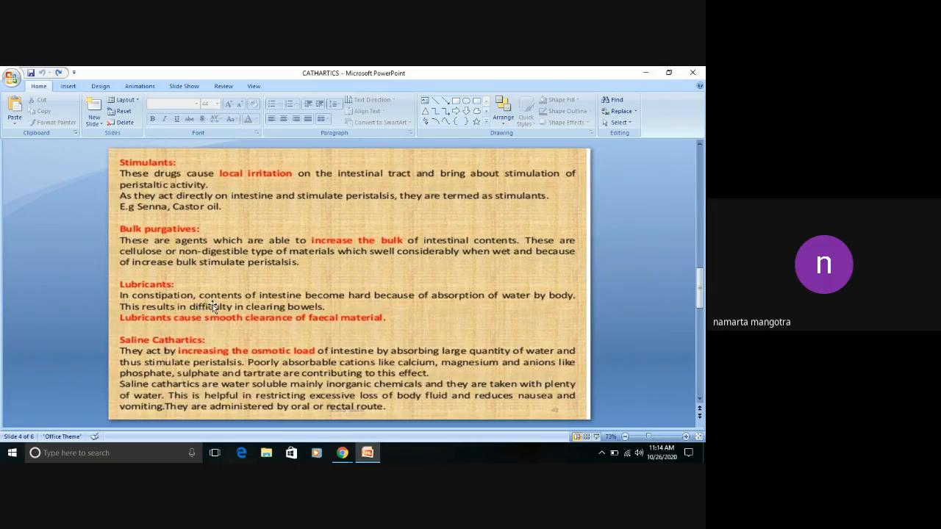
{"action": "mouse_move", "coordinate": [344, 310]}
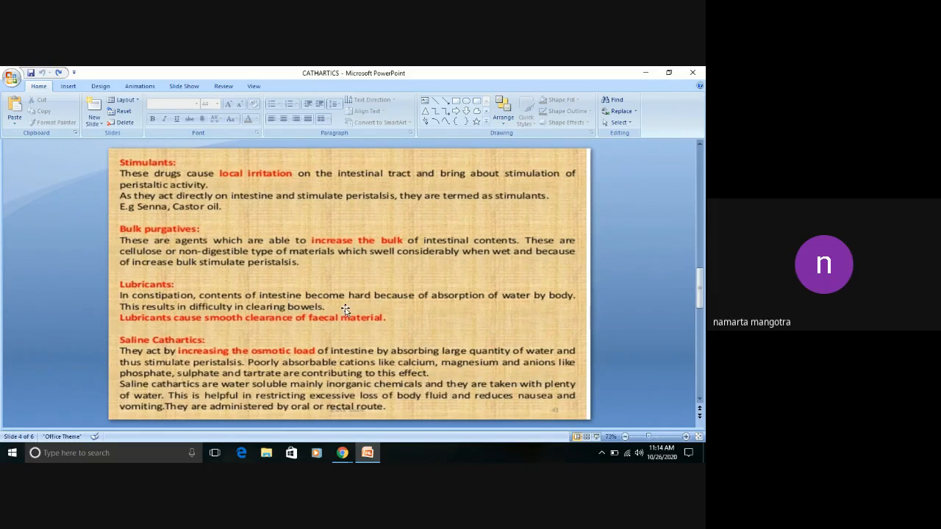
{"action": "mouse_move", "coordinate": [512, 307]}
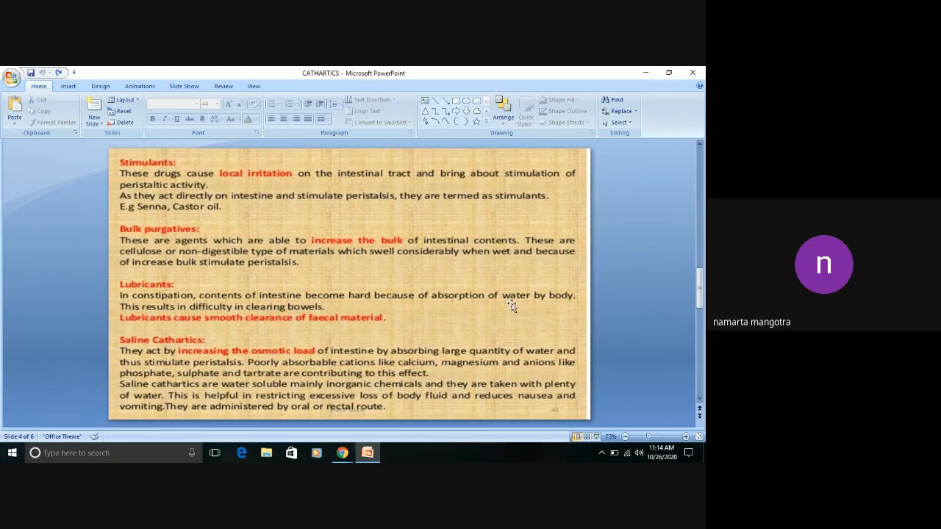
{"action": "mouse_move", "coordinate": [459, 309]}
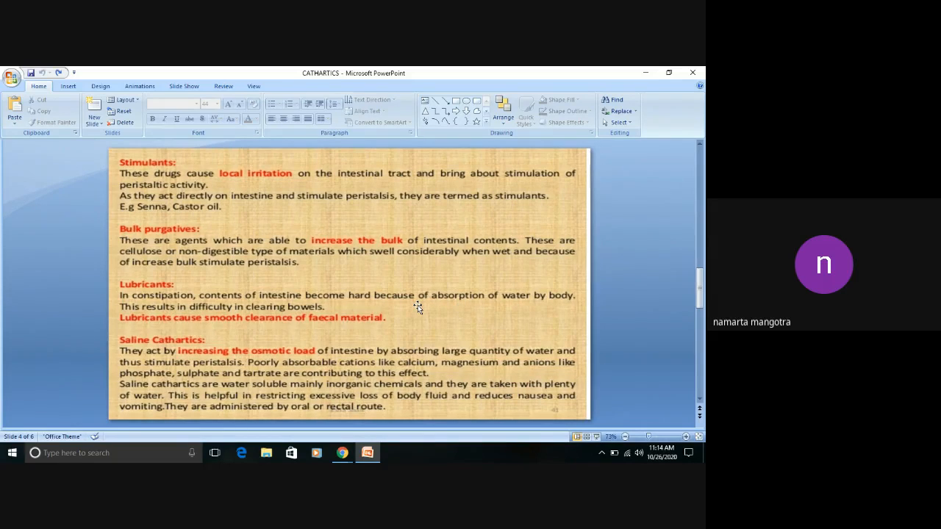
{"action": "mouse_move", "coordinate": [377, 294]}
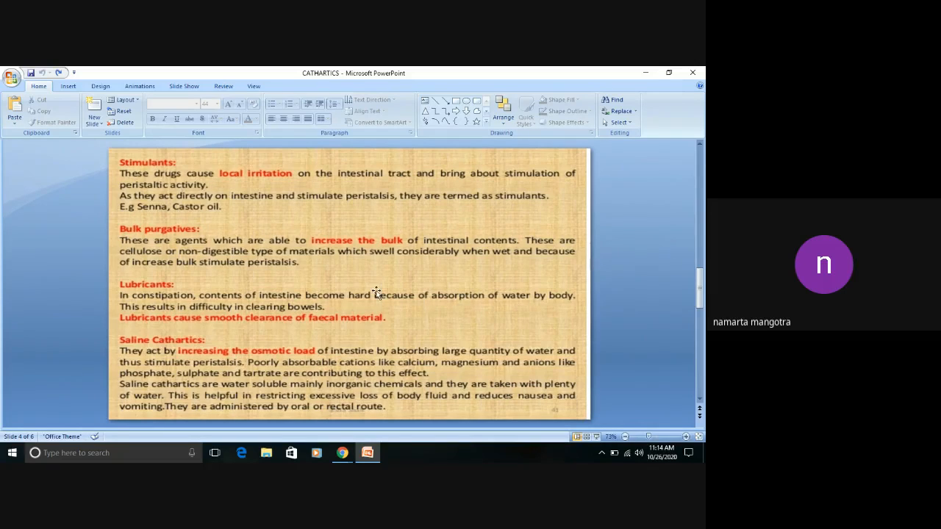
{"action": "mouse_move", "coordinate": [276, 318]}
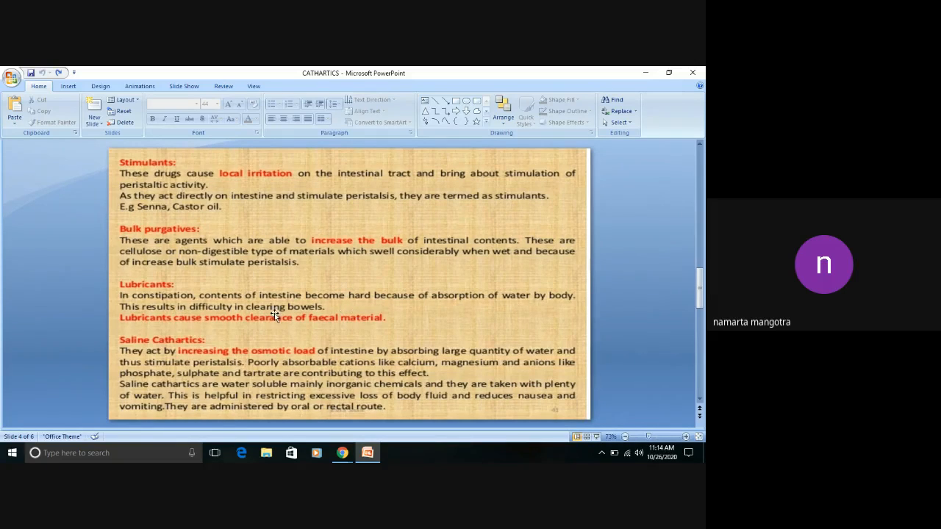
{"action": "mouse_move", "coordinate": [464, 291]}
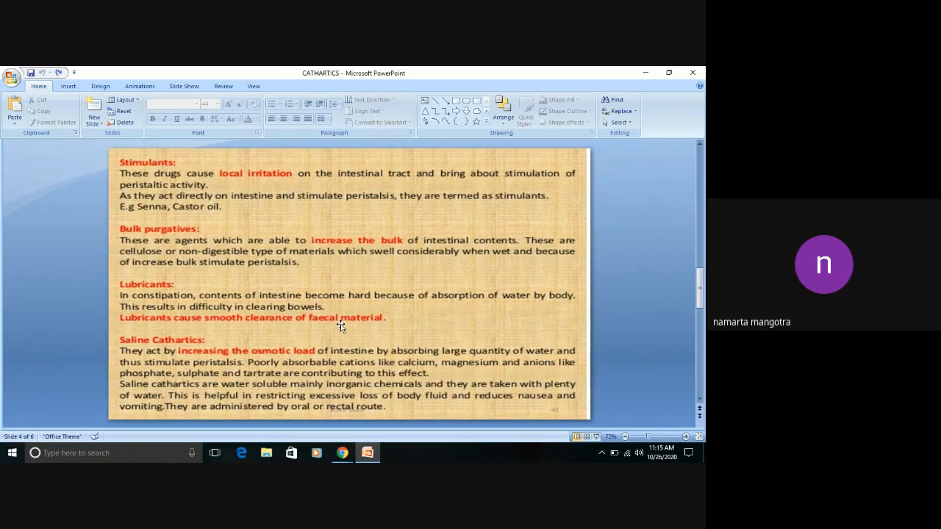
{"action": "mouse_move", "coordinate": [341, 320]}
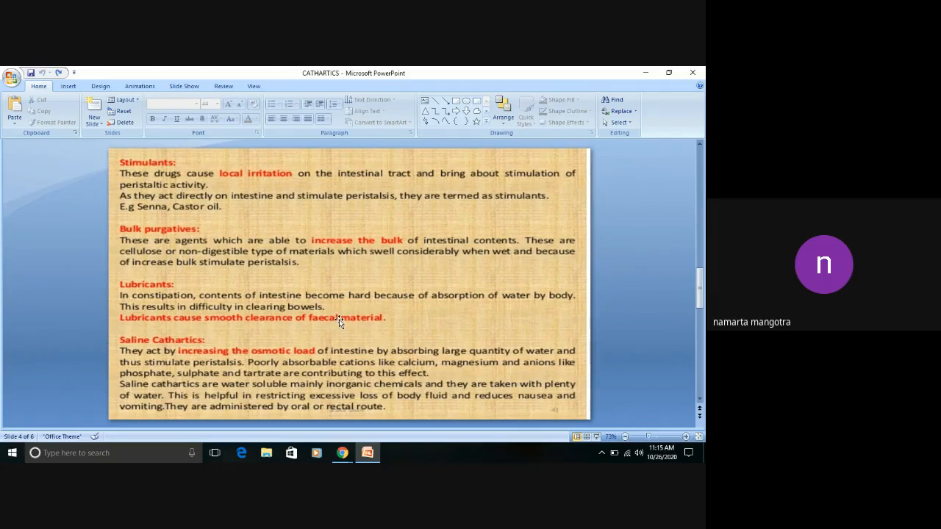
{"action": "mouse_move", "coordinate": [295, 328]}
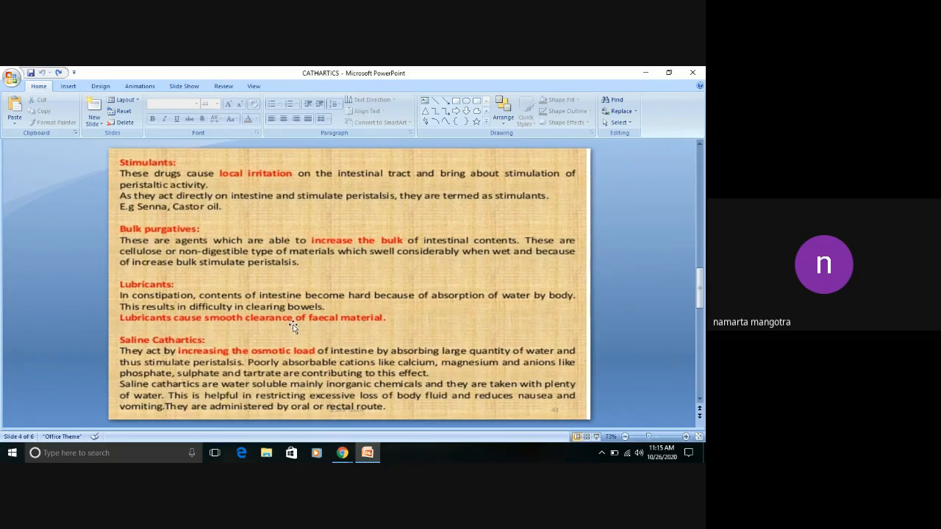
{"action": "mouse_move", "coordinate": [306, 326]}
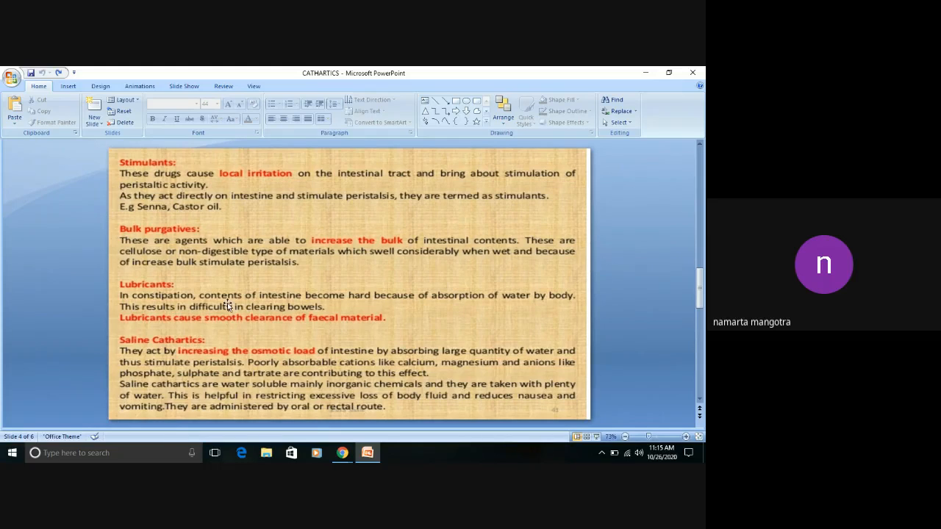
{"action": "mouse_move", "coordinate": [216, 362]}
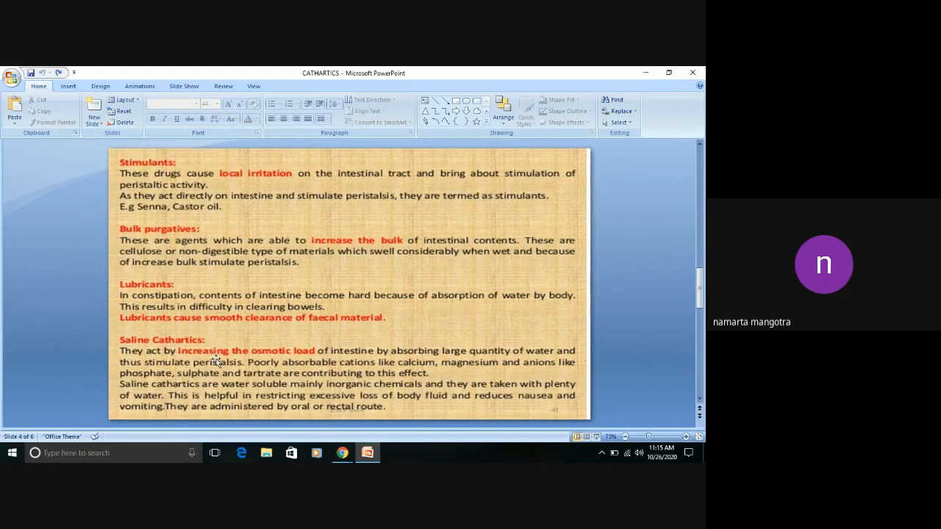
{"action": "mouse_move", "coordinate": [189, 371]}
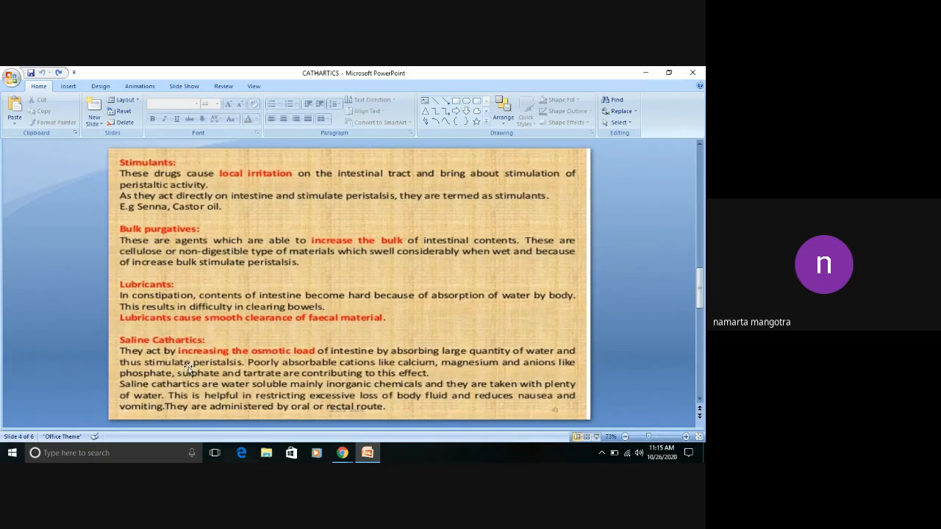
{"action": "mouse_move", "coordinate": [200, 366]}
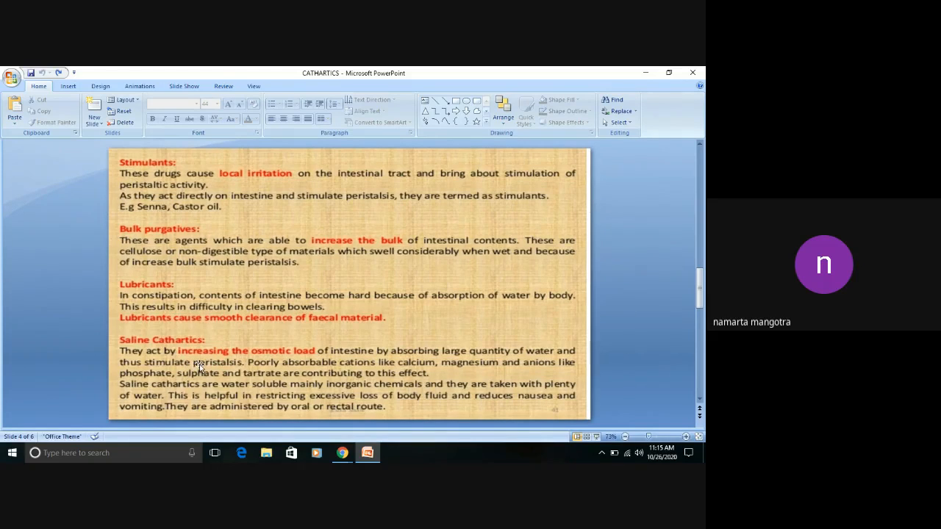
{"action": "mouse_move", "coordinate": [333, 365]}
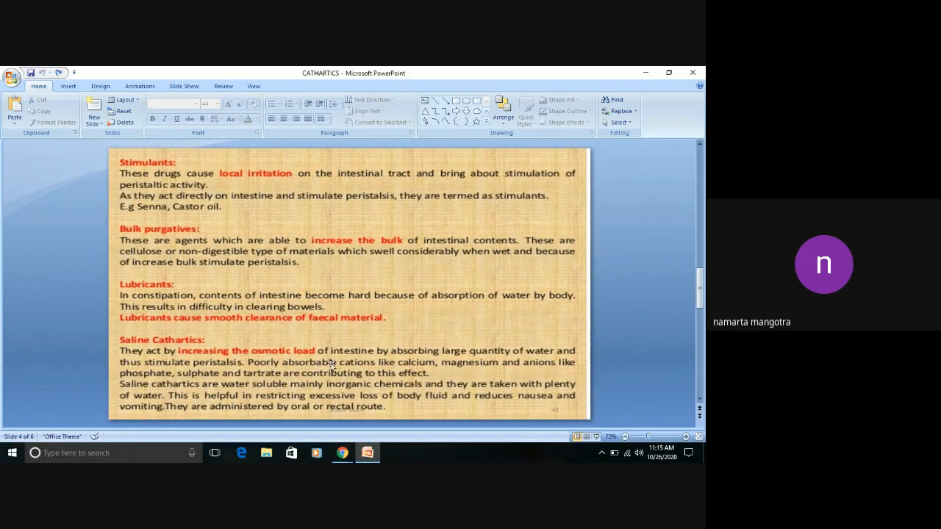
{"action": "mouse_move", "coordinate": [457, 353]}
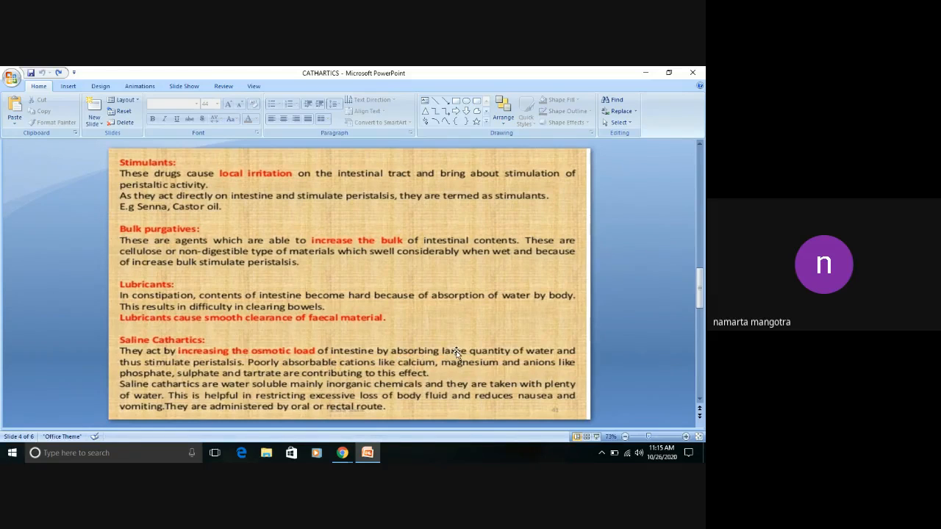
{"action": "mouse_move", "coordinate": [390, 388]}
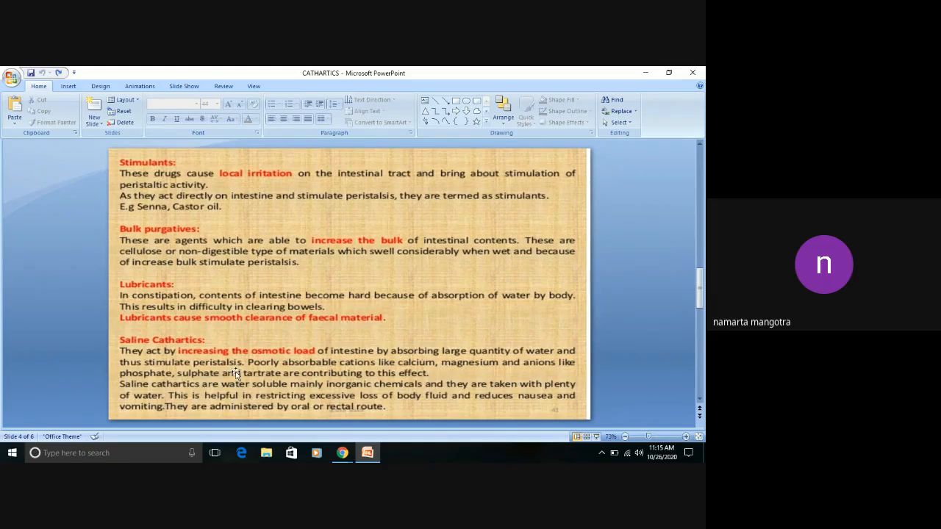
{"action": "mouse_move", "coordinate": [242, 354]}
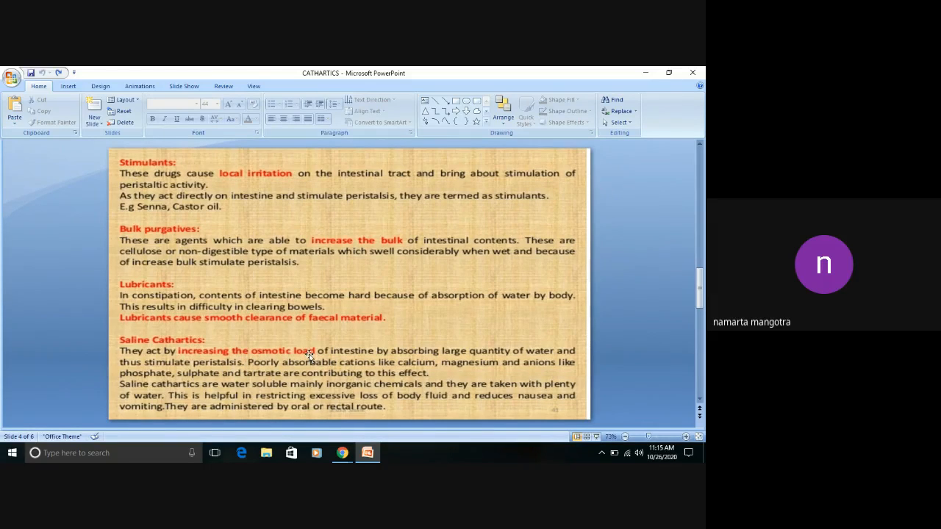
{"action": "mouse_move", "coordinate": [412, 353]}
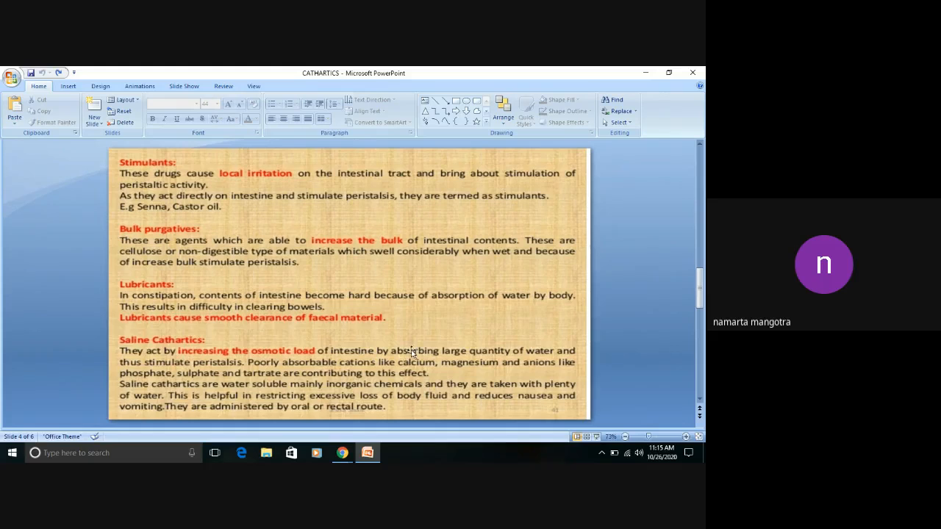
{"action": "mouse_move", "coordinate": [429, 353]}
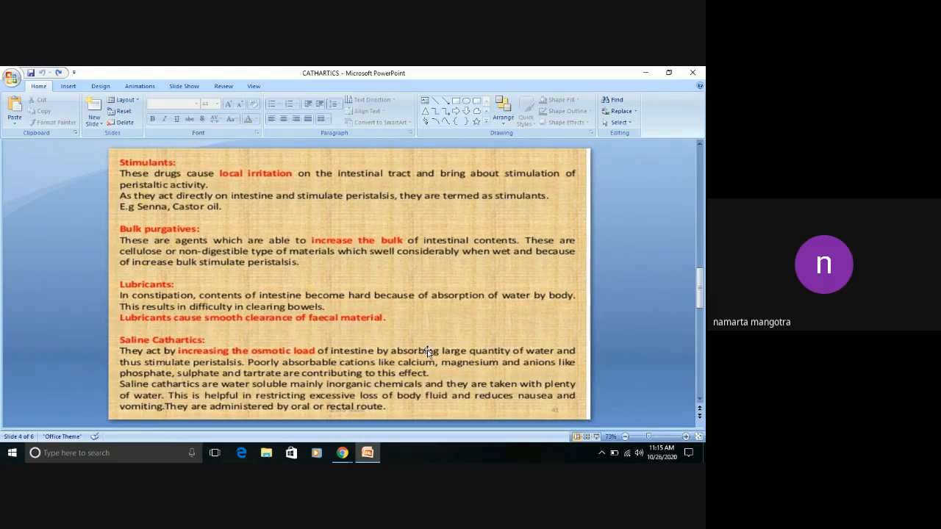
{"action": "mouse_move", "coordinate": [241, 390]}
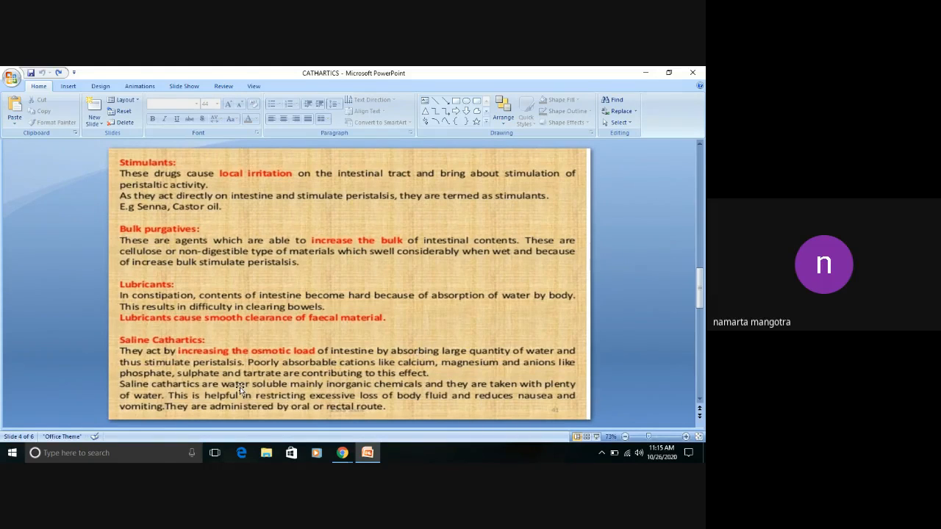
{"action": "mouse_move", "coordinate": [222, 373]}
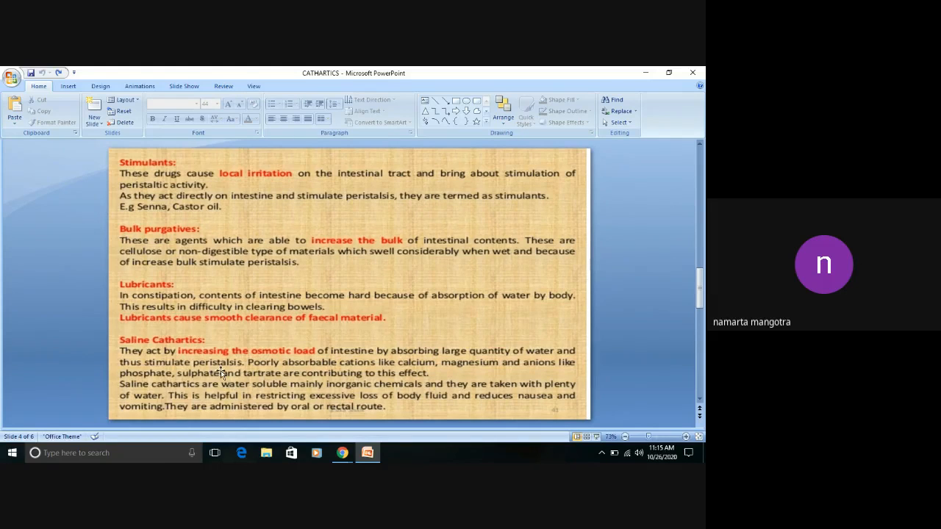
{"action": "mouse_move", "coordinate": [332, 376]}
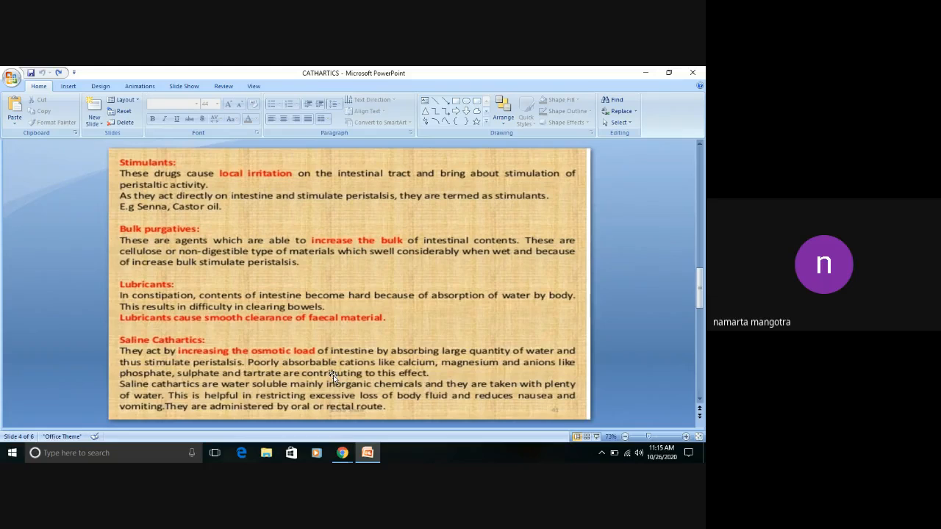
{"action": "mouse_move", "coordinate": [415, 374]}
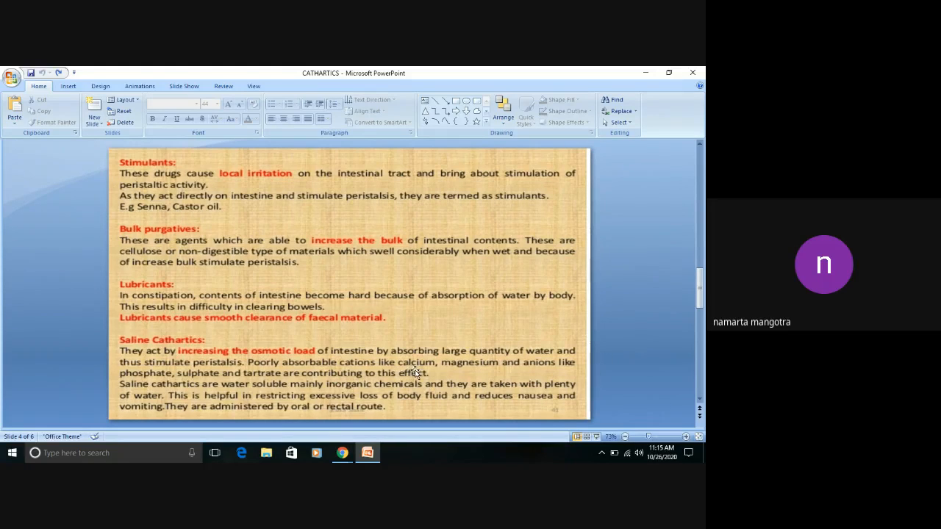
{"action": "mouse_move", "coordinate": [247, 367]}
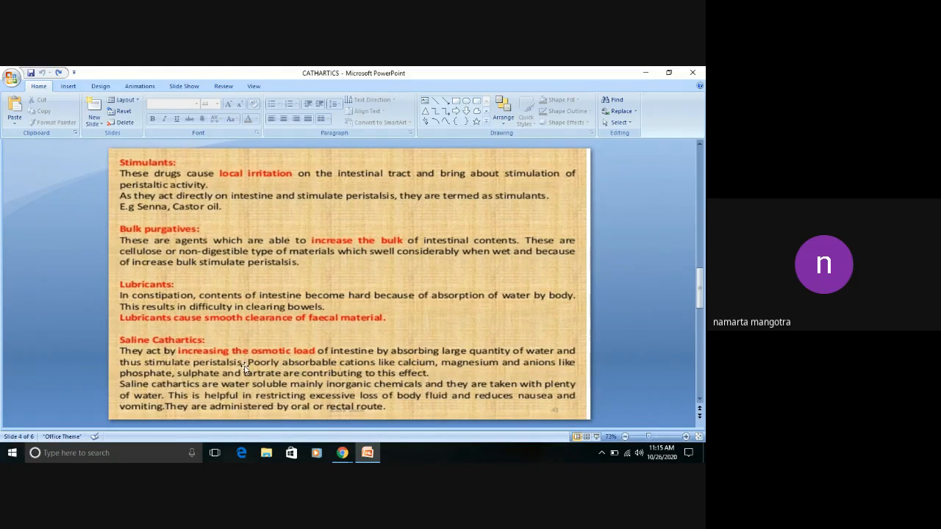
{"action": "mouse_move", "coordinate": [182, 394]}
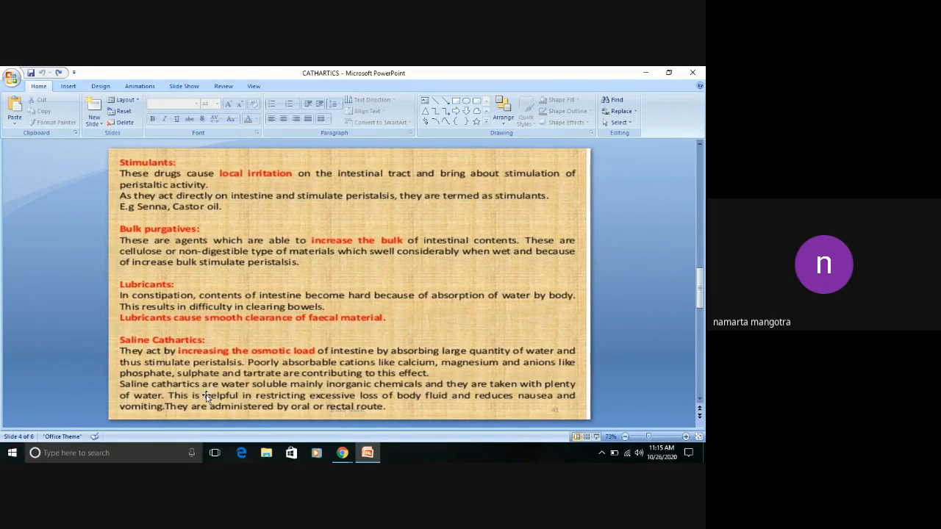
{"action": "mouse_move", "coordinate": [294, 391]}
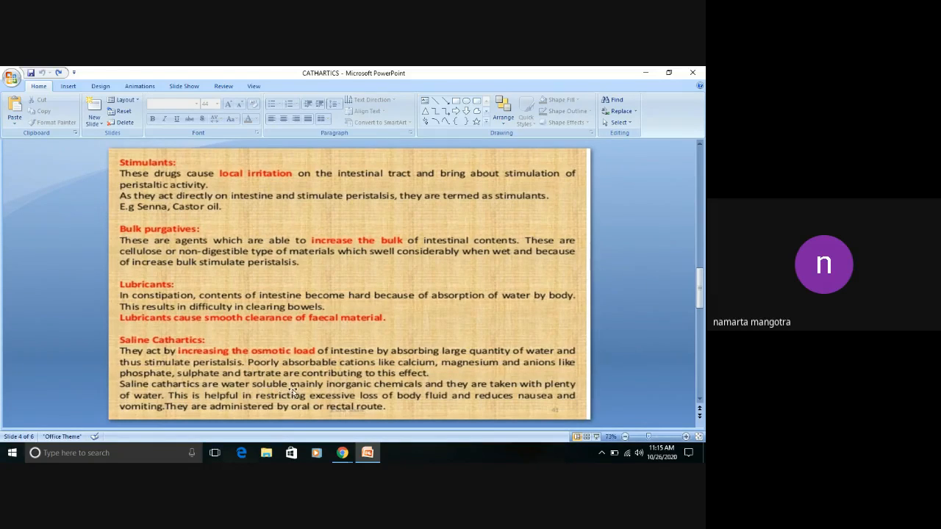
{"action": "mouse_move", "coordinate": [485, 391]}
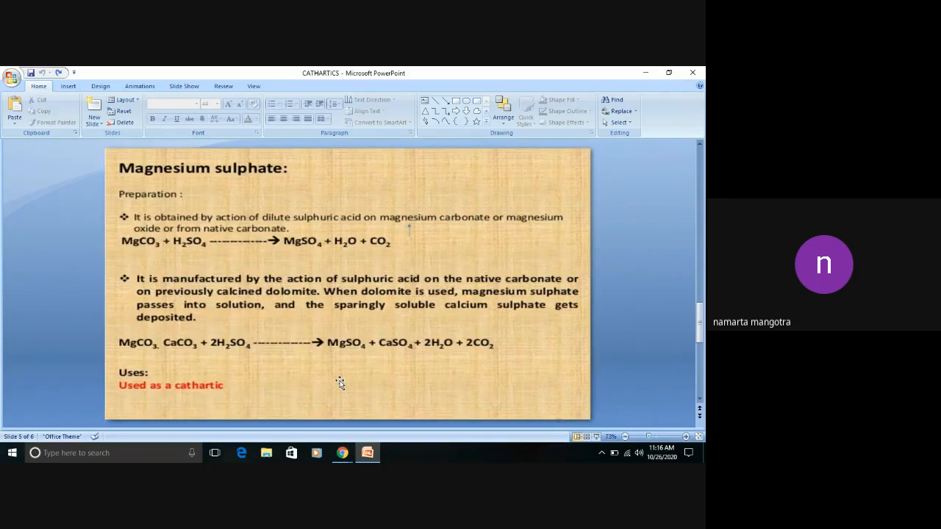
{"action": "mouse_move", "coordinate": [285, 194]}
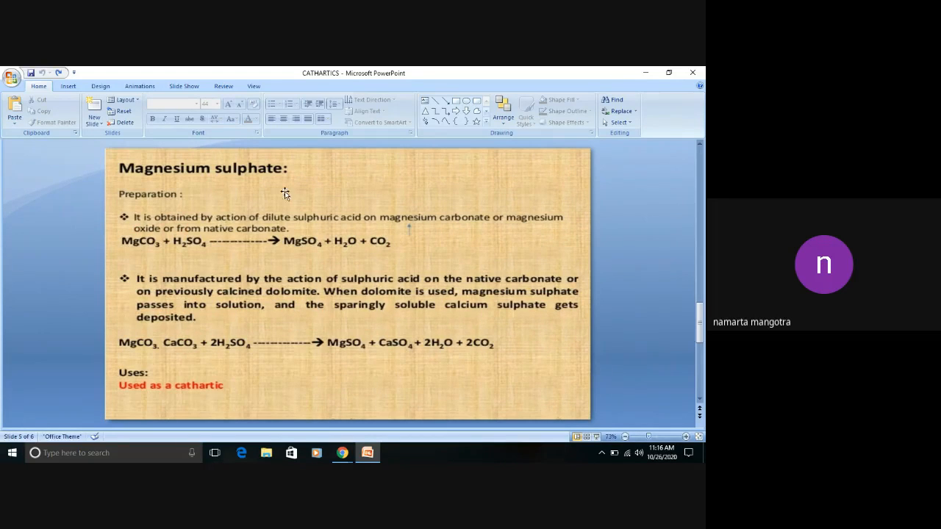
{"action": "mouse_move", "coordinate": [160, 200]}
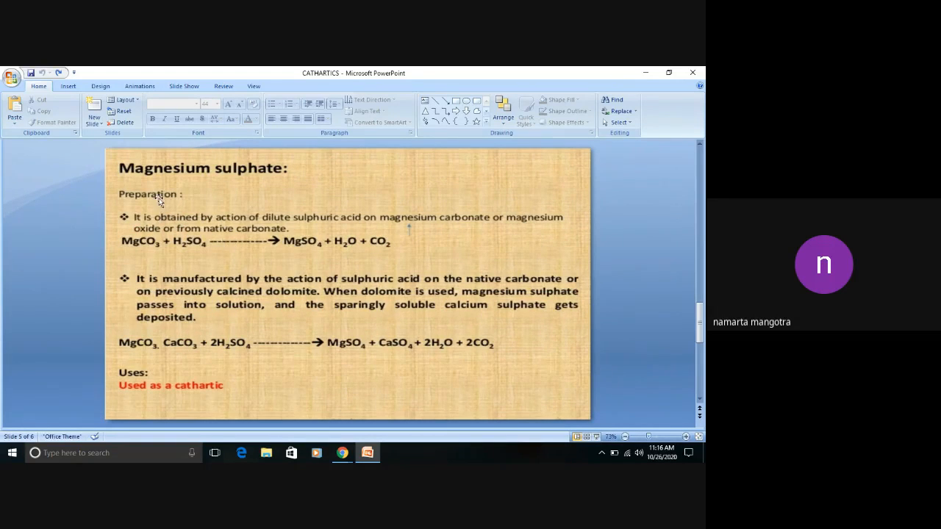
{"action": "mouse_move", "coordinate": [236, 227]}
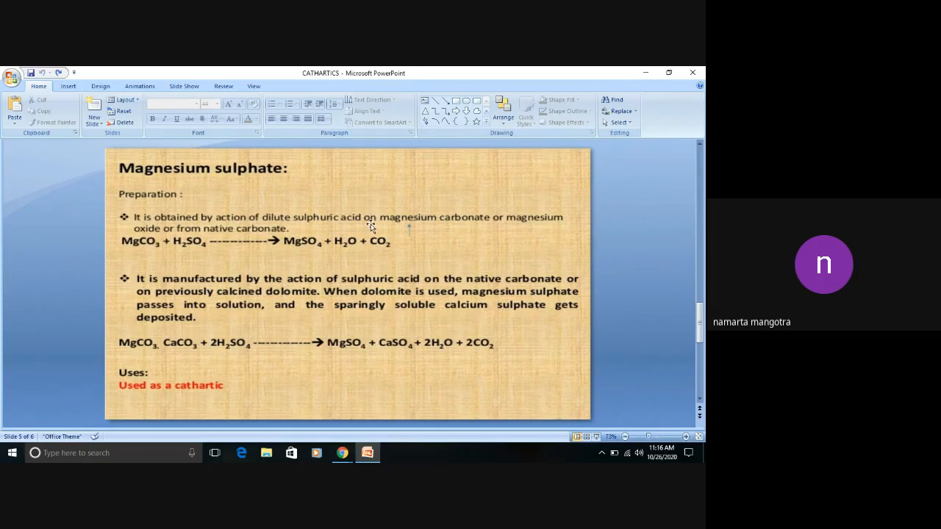
{"action": "mouse_move", "coordinate": [244, 244]}
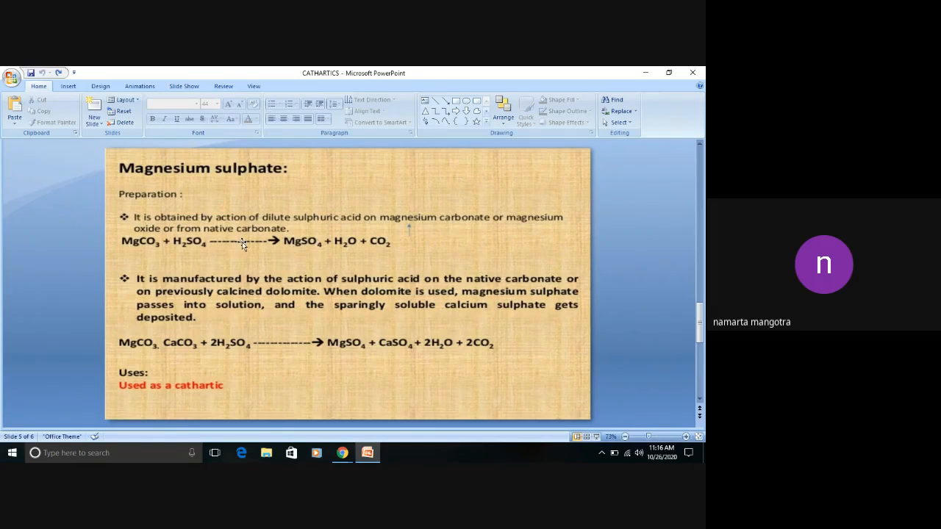
{"action": "mouse_move", "coordinate": [291, 233]}
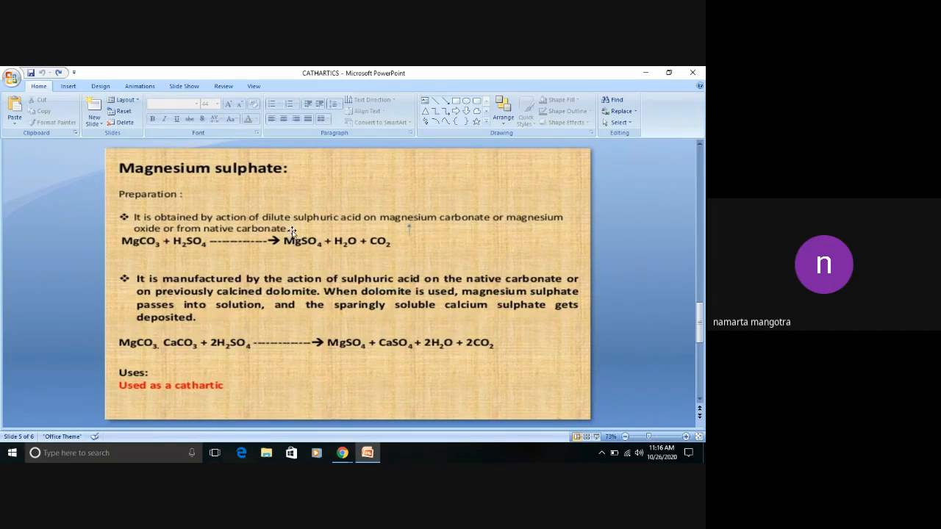
{"action": "mouse_move", "coordinate": [234, 325]}
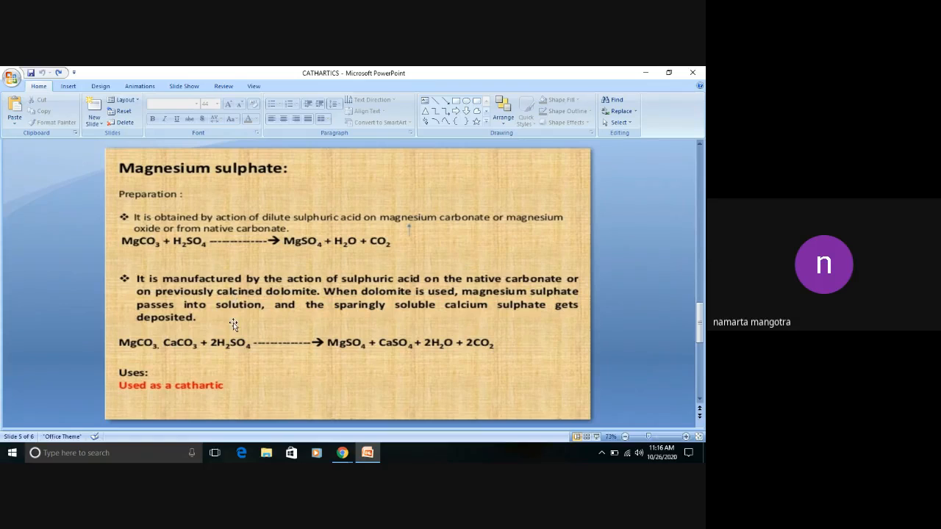
{"action": "mouse_move", "coordinate": [251, 388]}
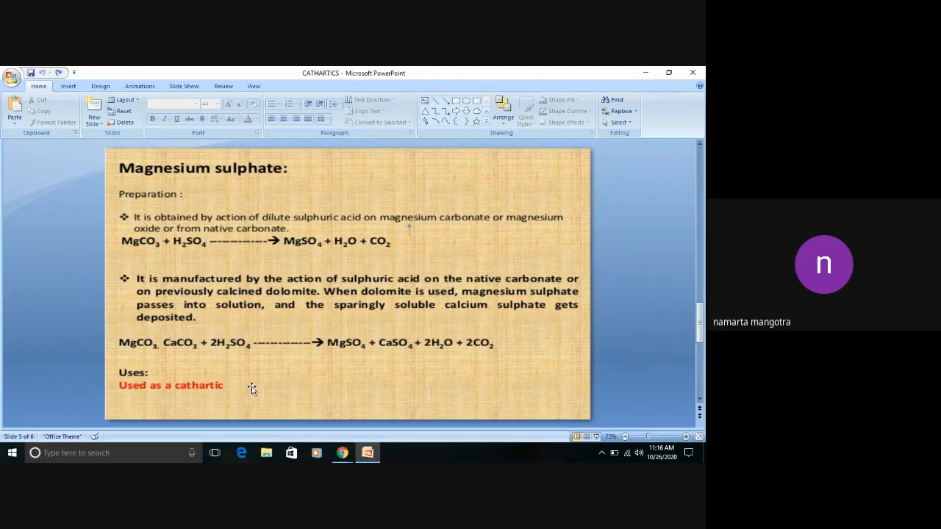
Advance to slide 6, Properties of magnesium sulphate: colorless crystals, efflorescence and solubility.
{"action": "key", "text": "Page_Down"}
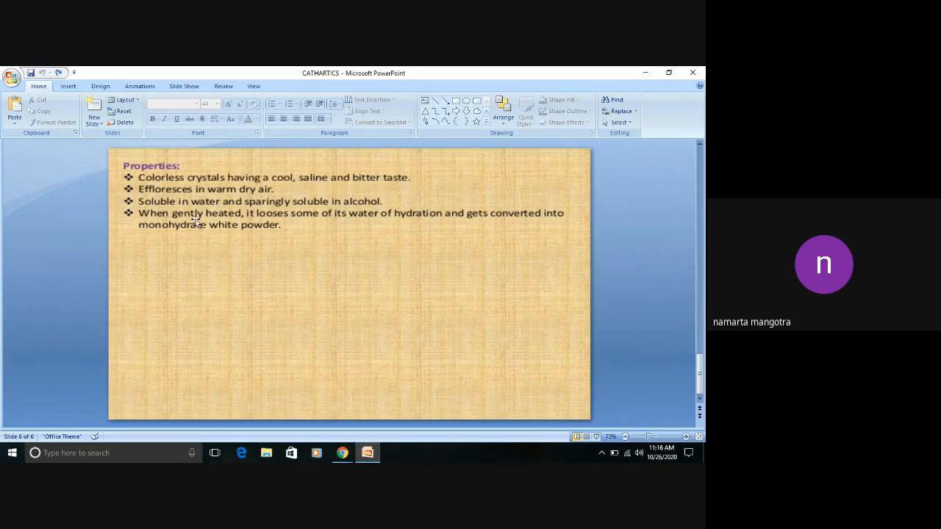
{"action": "mouse_move", "coordinate": [312, 212]}
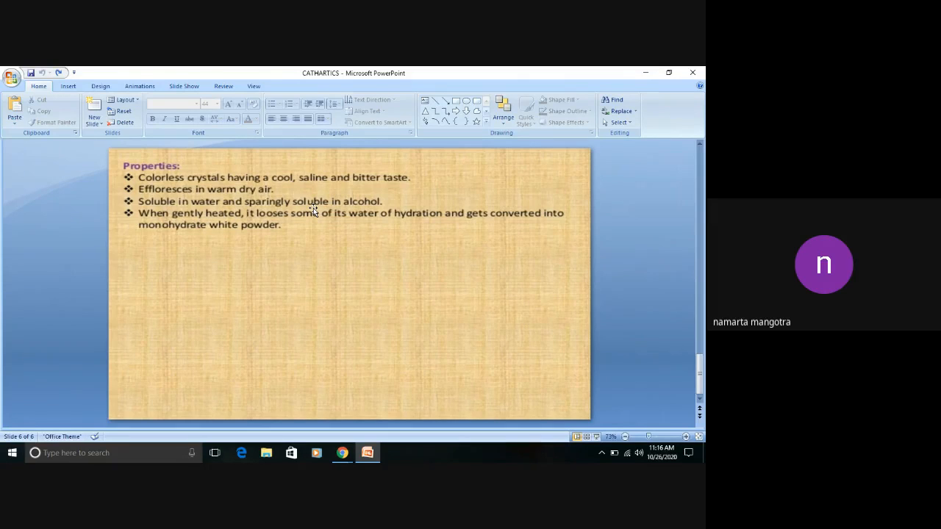
{"action": "mouse_move", "coordinate": [250, 247]}
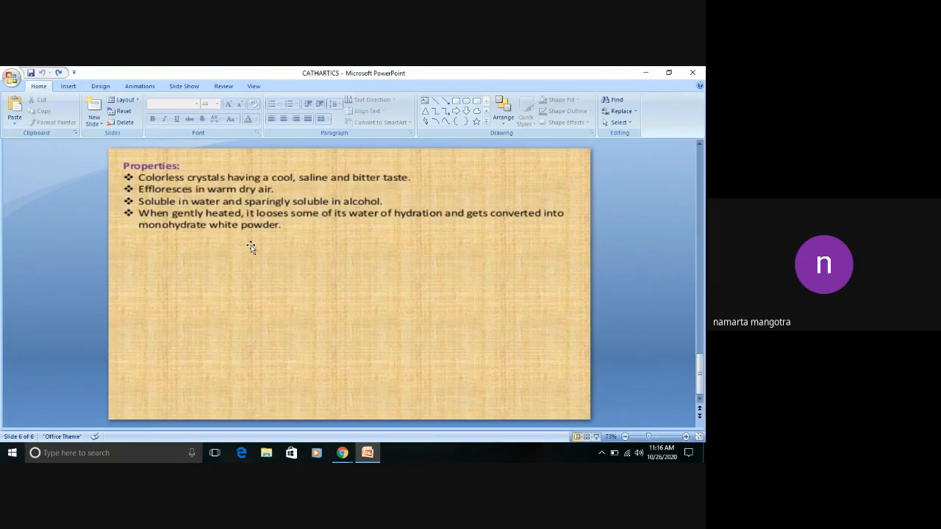